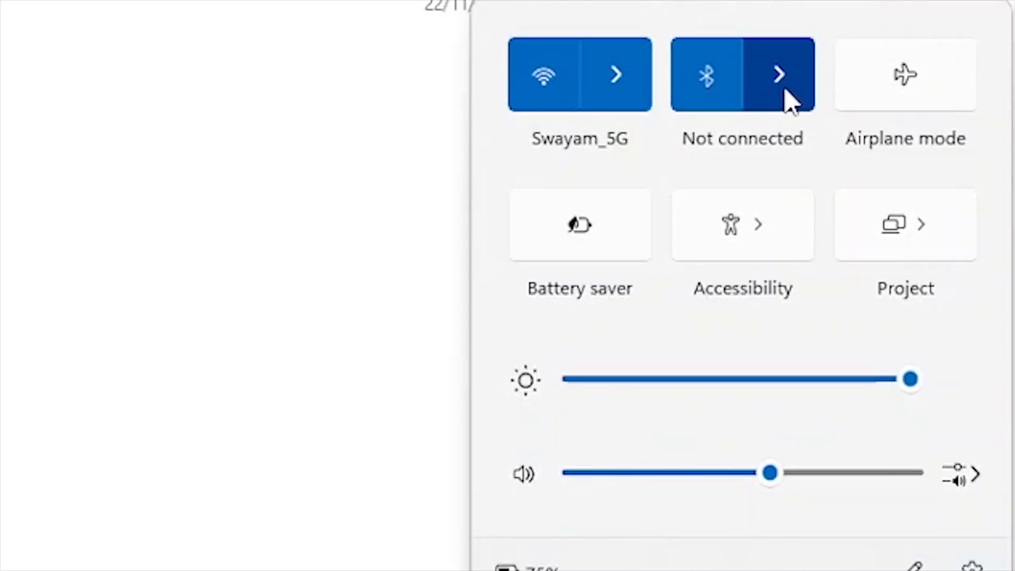
- From Quick Settings reach the Bluetooth devices page and try connecting the APEX-6605 headset
{"action": "left_click", "coordinate": [780, 74]}
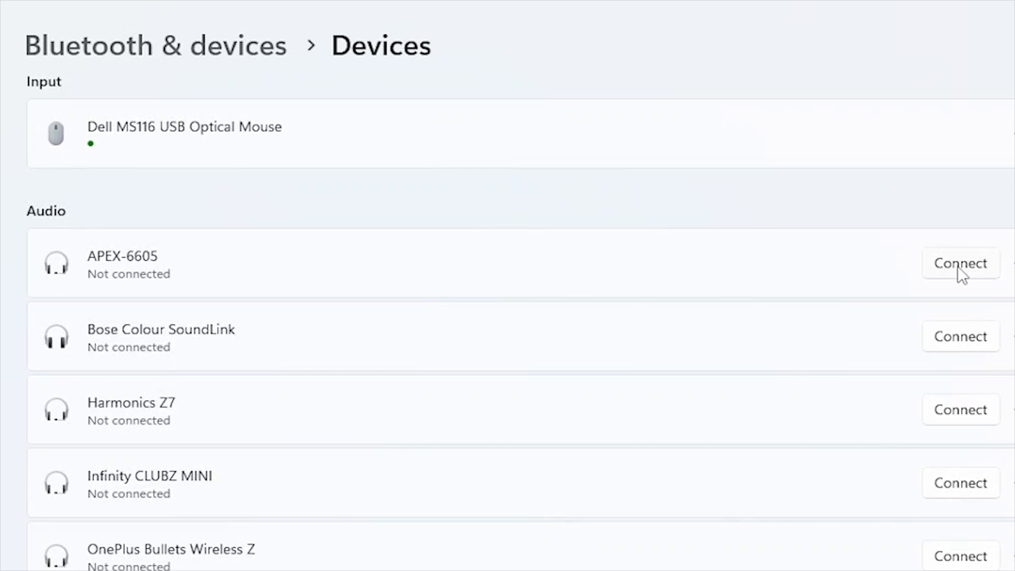
{"action": "left_click", "coordinate": [961, 264]}
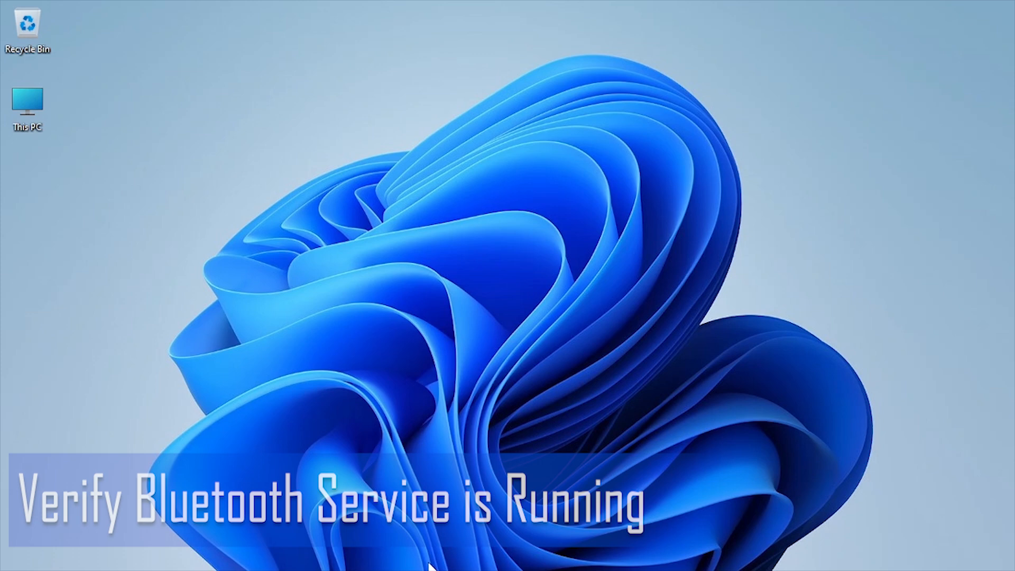
- Launch services.msc from the Run dialog to show the Windows services list
{"action": "type", "text": "run"}
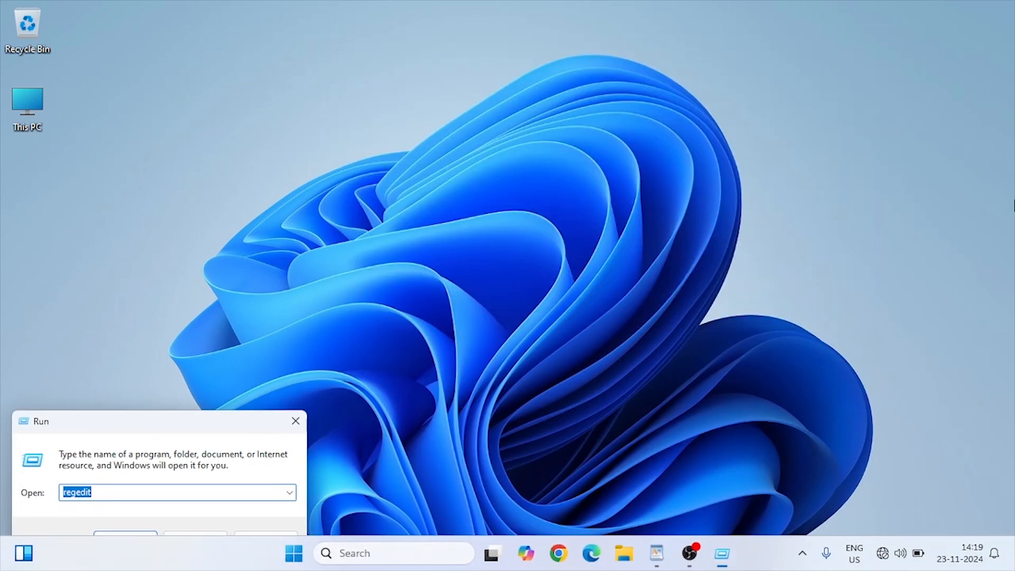
{"action": "type", "text": "servic"}
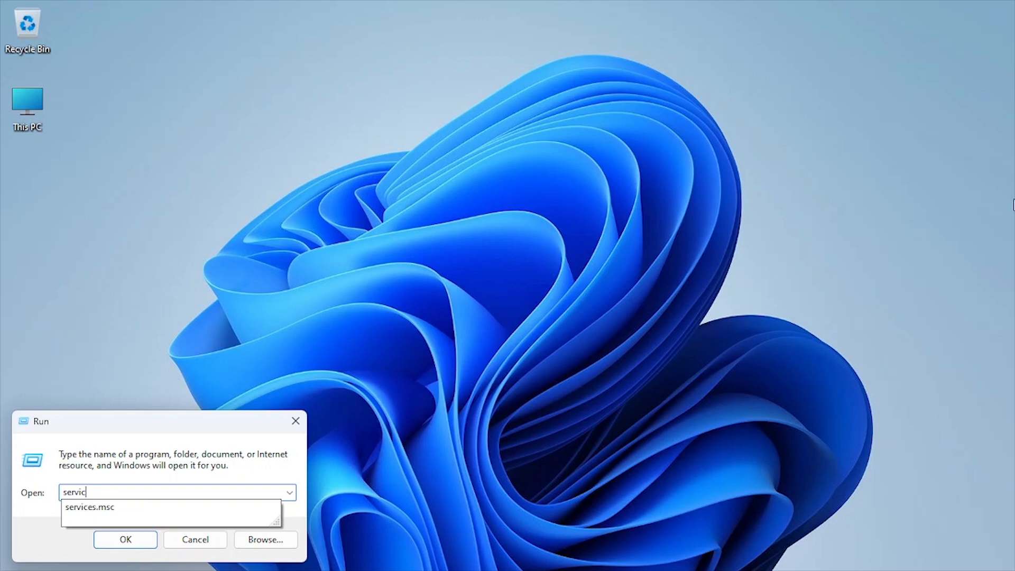
{"action": "left_click", "coordinate": [125, 539]}
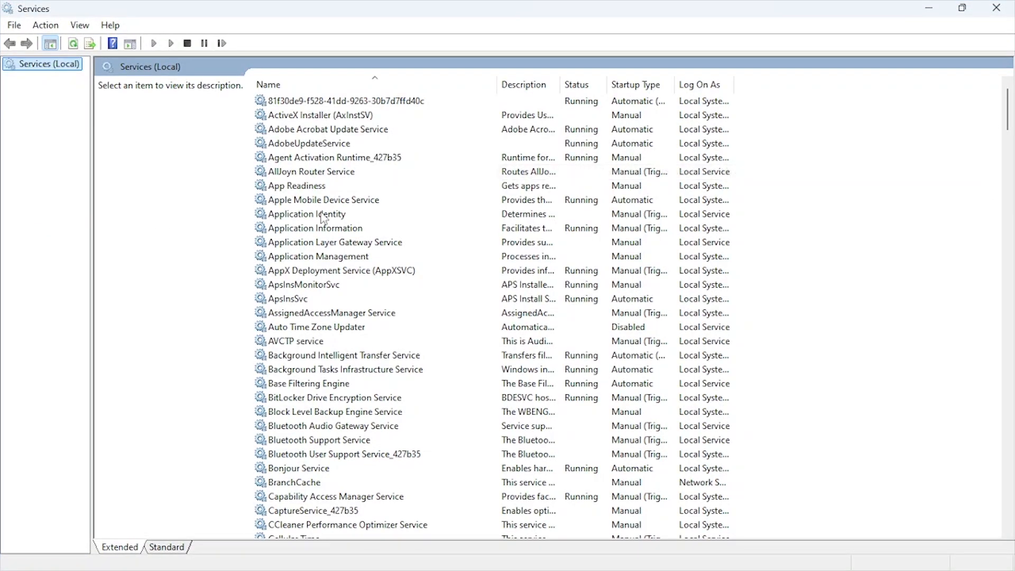
- Set Bluetooth Support Service to Automatic startup, start it, and apply the change
{"action": "left_click", "coordinate": [307, 213]}
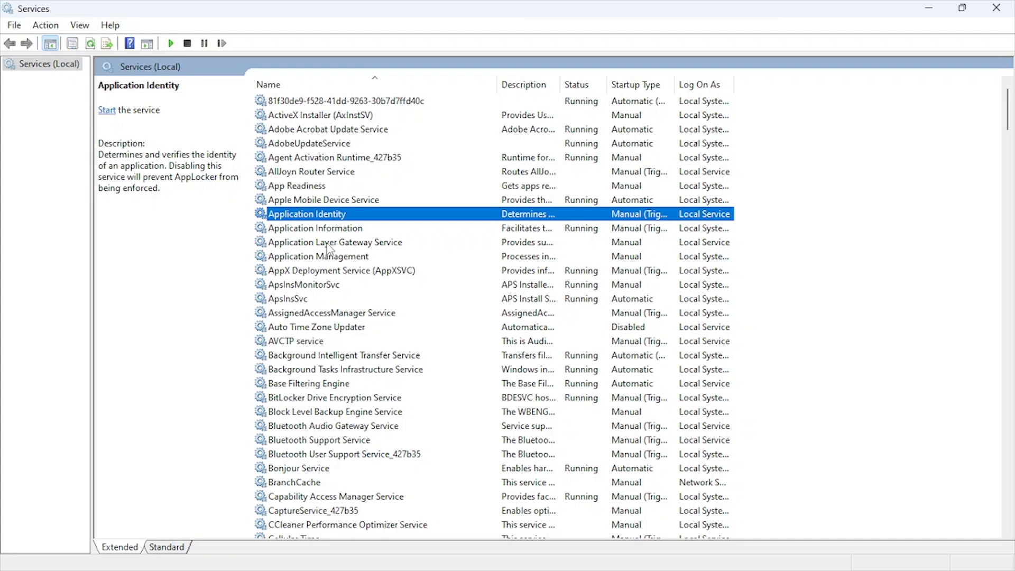
{"action": "left_click", "coordinate": [319, 439]}
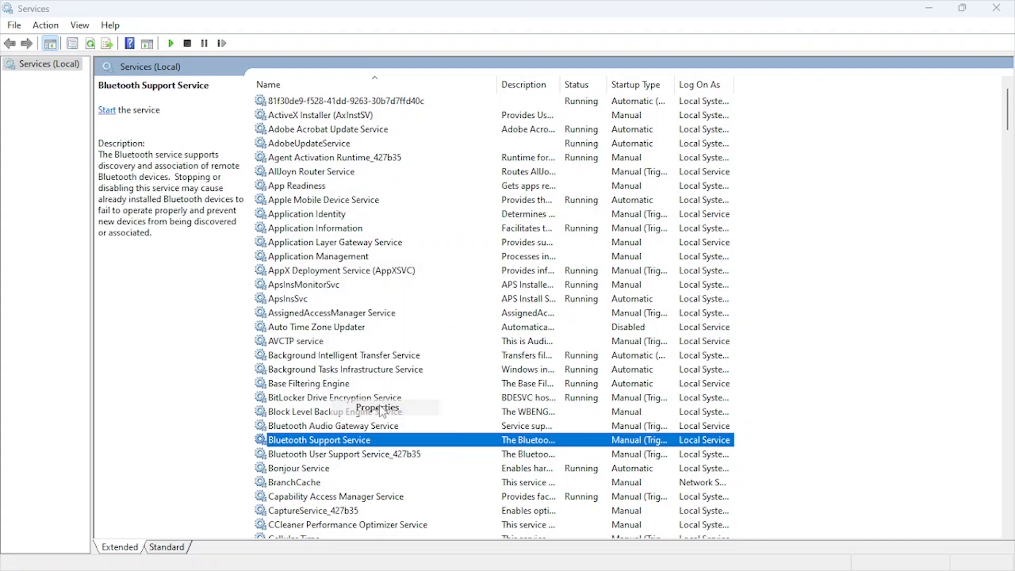
{"action": "left_click", "coordinate": [378, 408]}
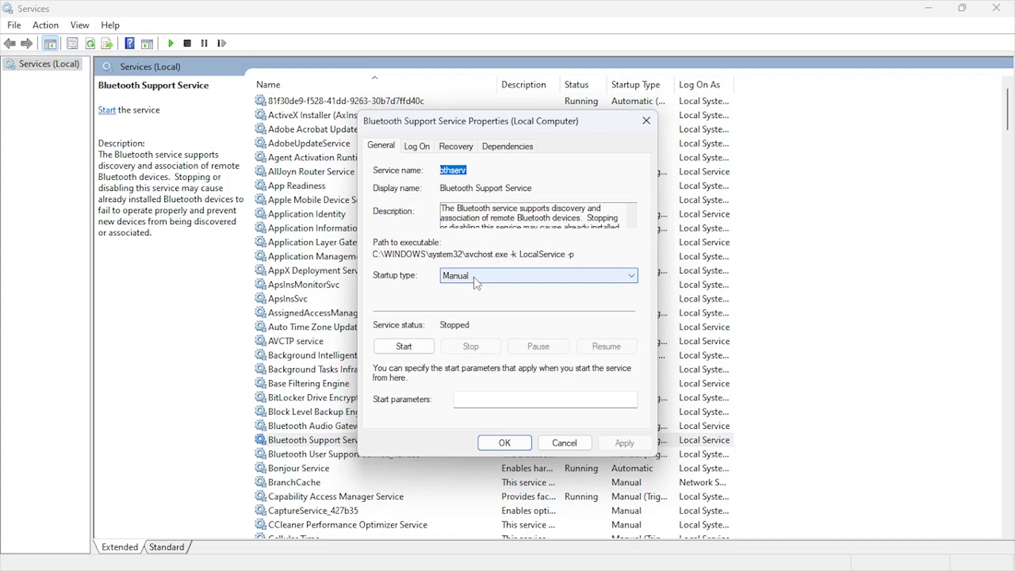
{"action": "left_click", "coordinate": [537, 275]}
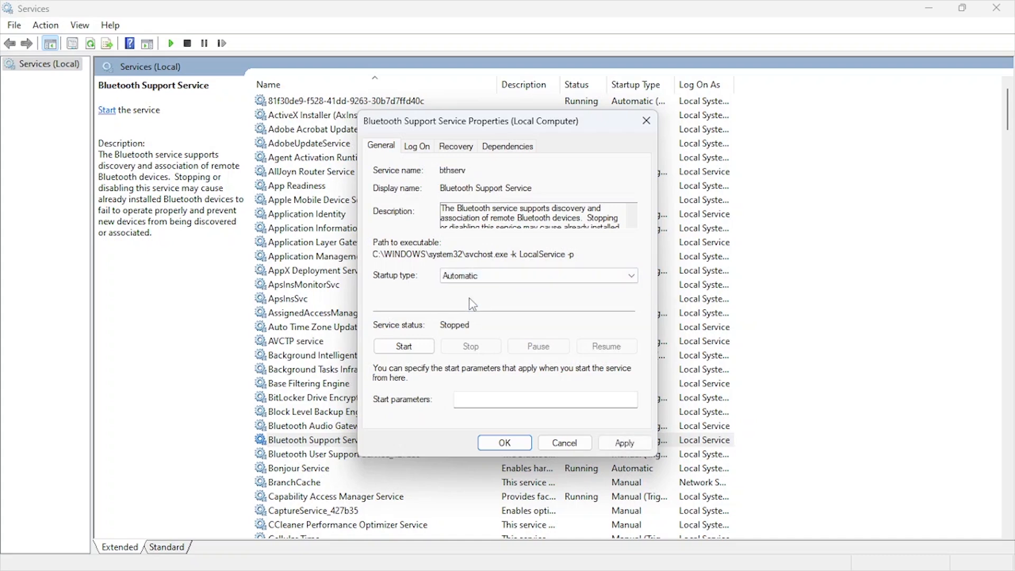
{"action": "left_click", "coordinate": [403, 346]}
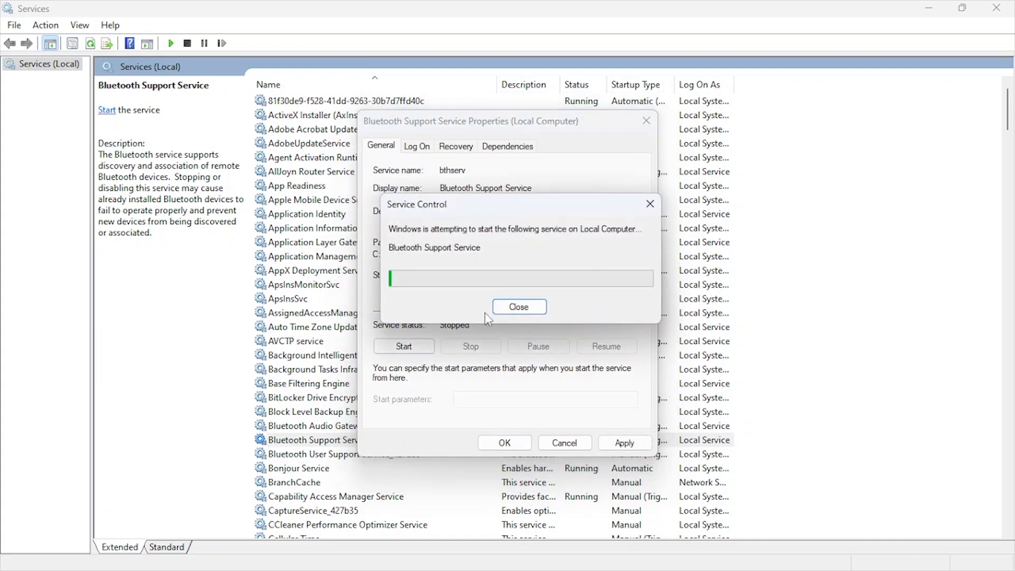
{"action": "left_click", "coordinate": [518, 306]}
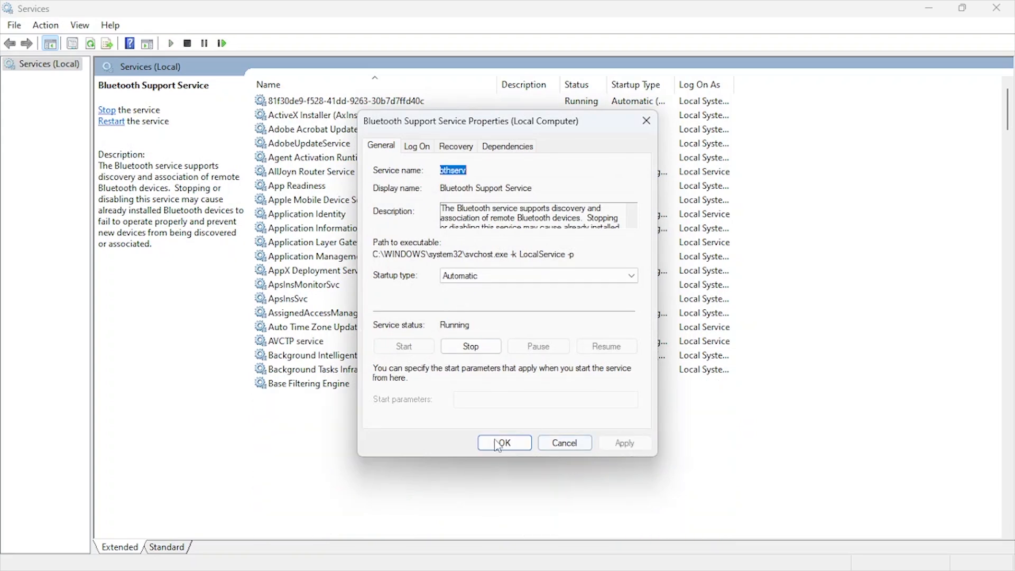
{"action": "left_click", "coordinate": [504, 442]}
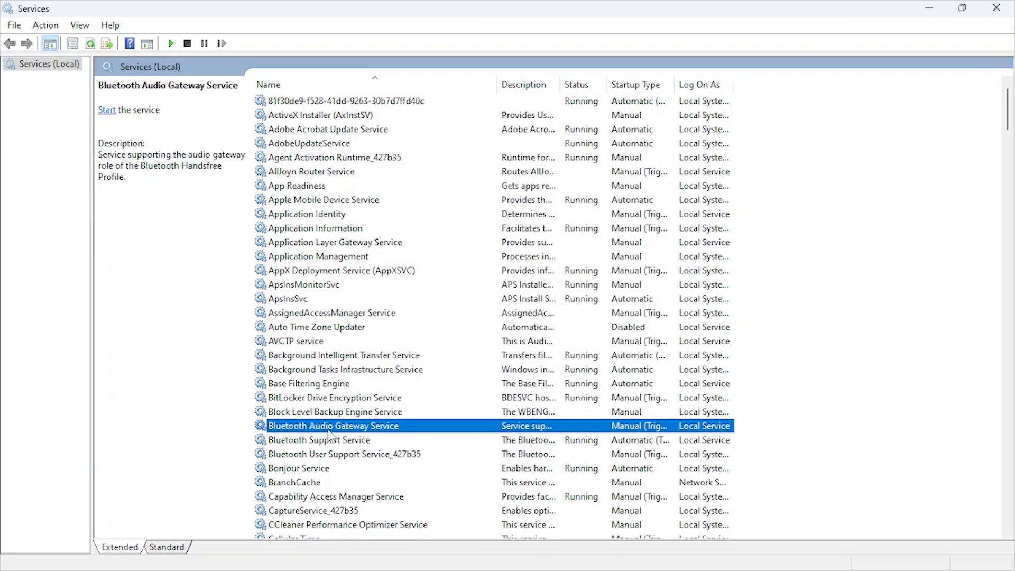
- Set Bluetooth Audio Gateway Service to Automatic startup, start it, and confirm
{"action": "right_click", "coordinate": [333, 425]}
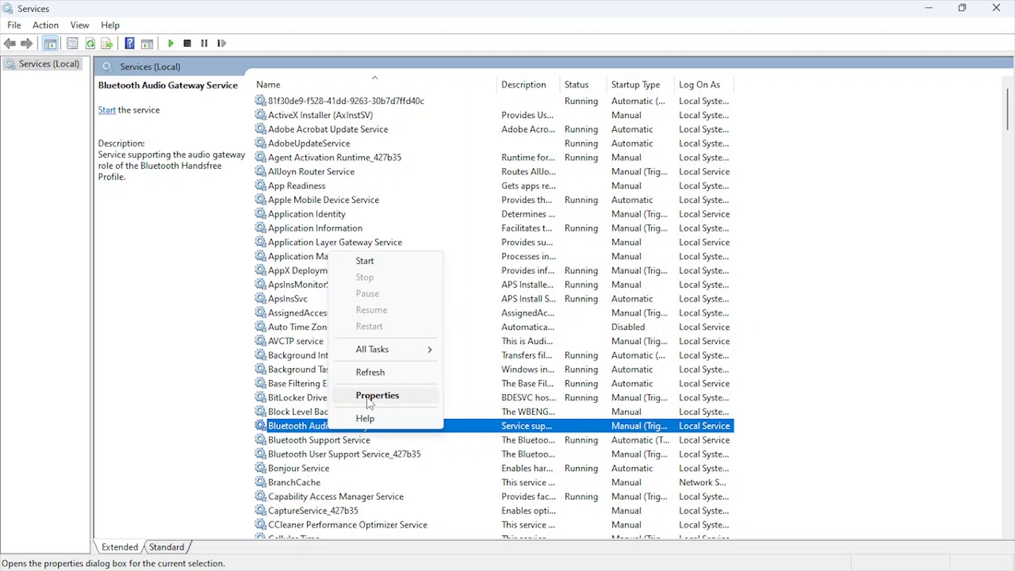
{"action": "left_click", "coordinate": [376, 395]}
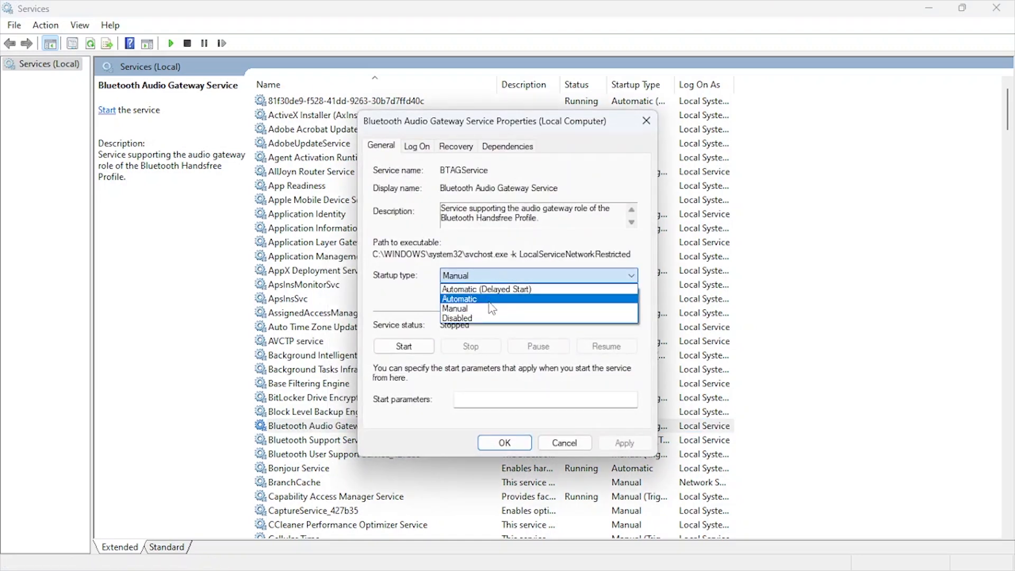
{"action": "left_click", "coordinate": [403, 346]}
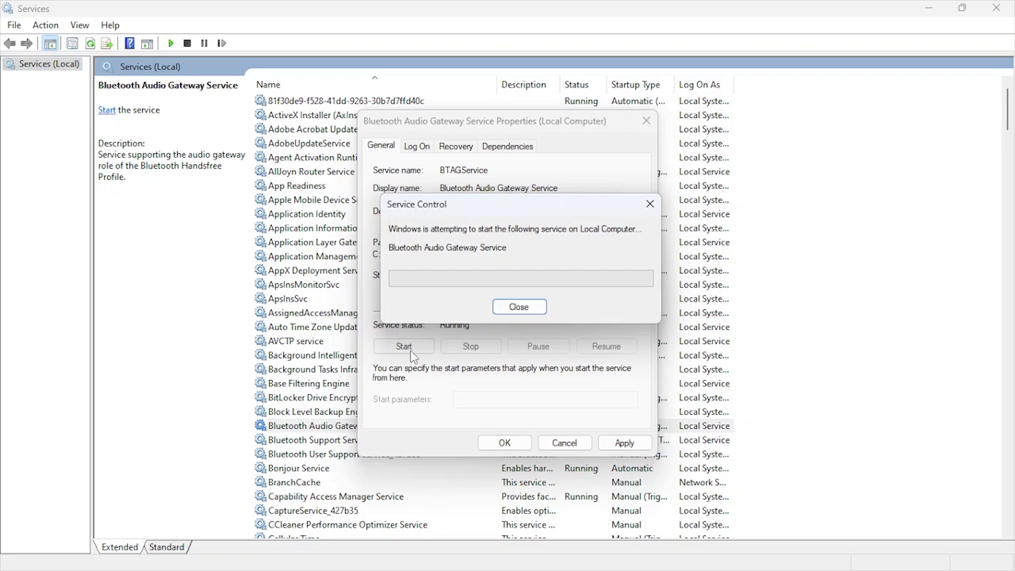
{"action": "left_click", "coordinate": [519, 306]}
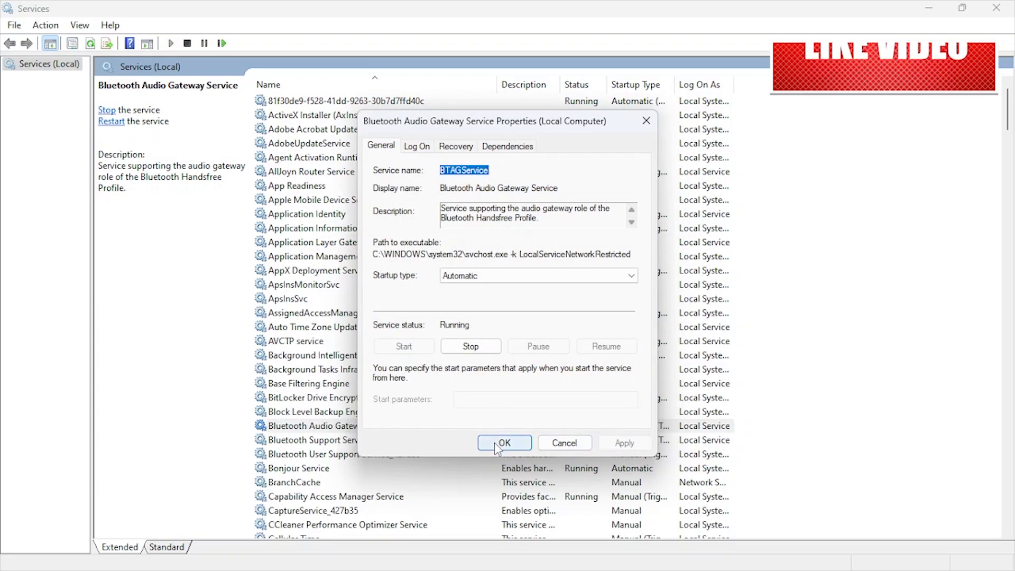
{"action": "left_click", "coordinate": [504, 443]}
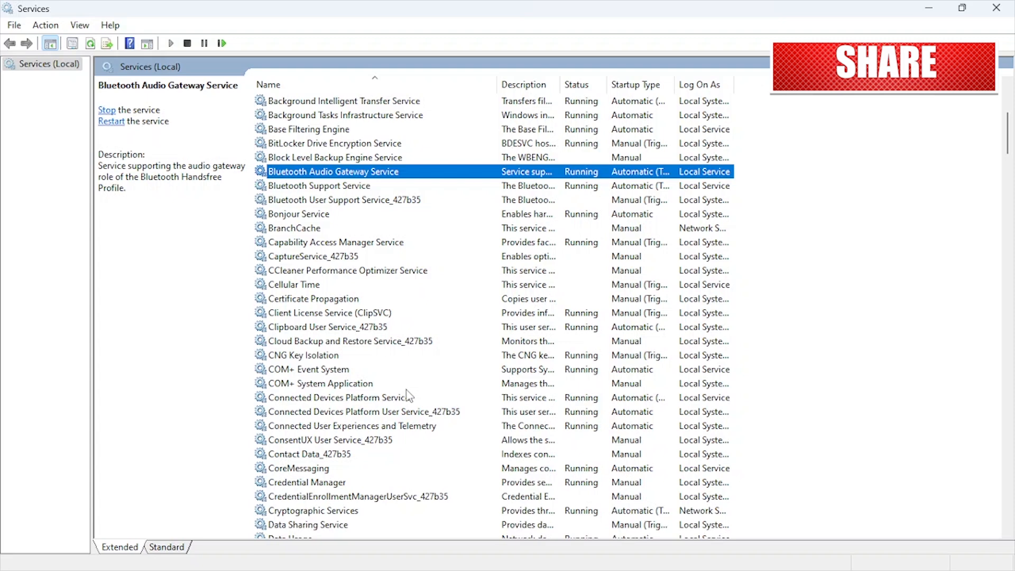
{"action": "scroll", "scroll_direction": "down", "scroll_amount": 3}
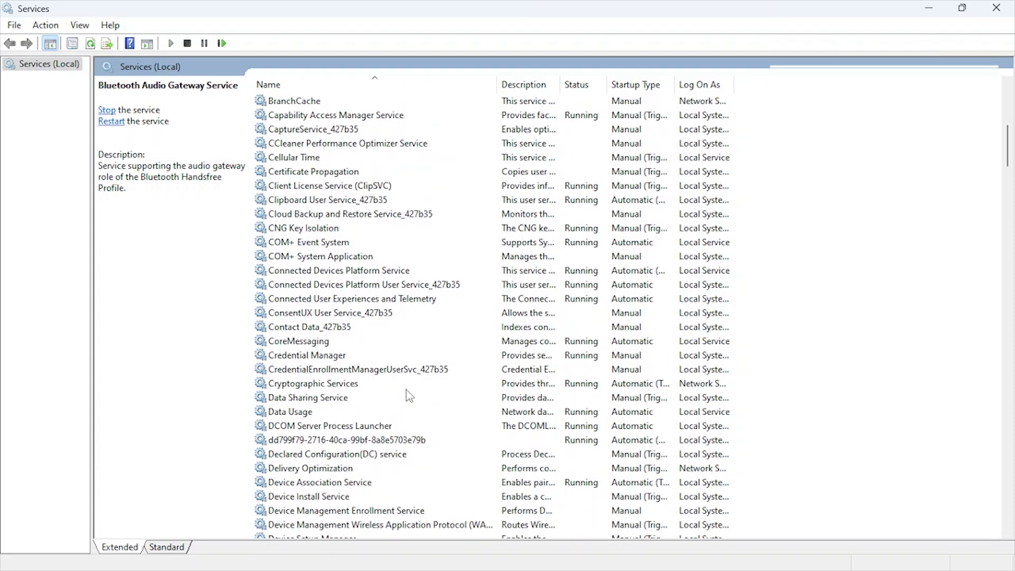
{"action": "left_click", "coordinate": [319, 482]}
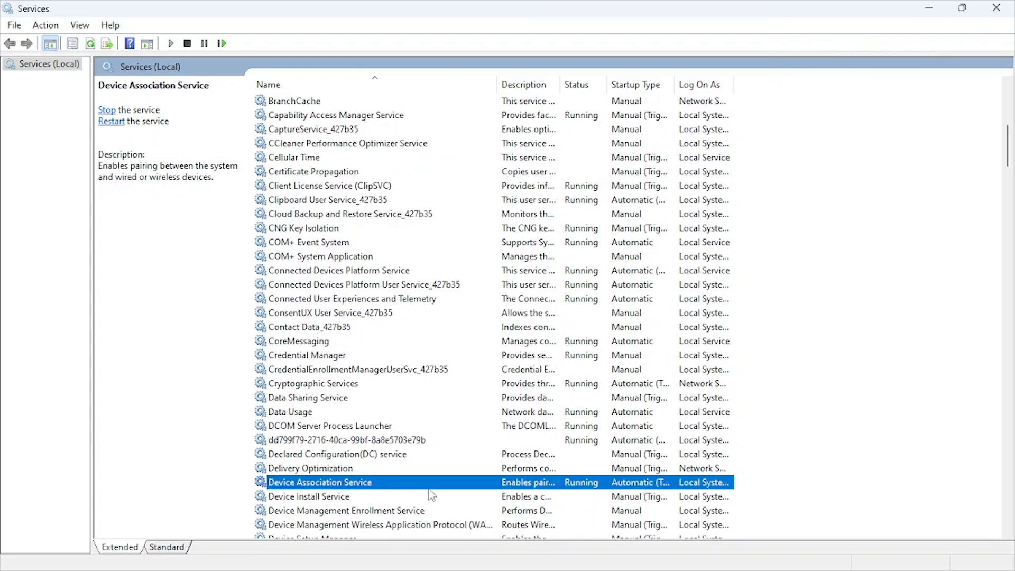
{"action": "double_click", "coordinate": [319, 482]}
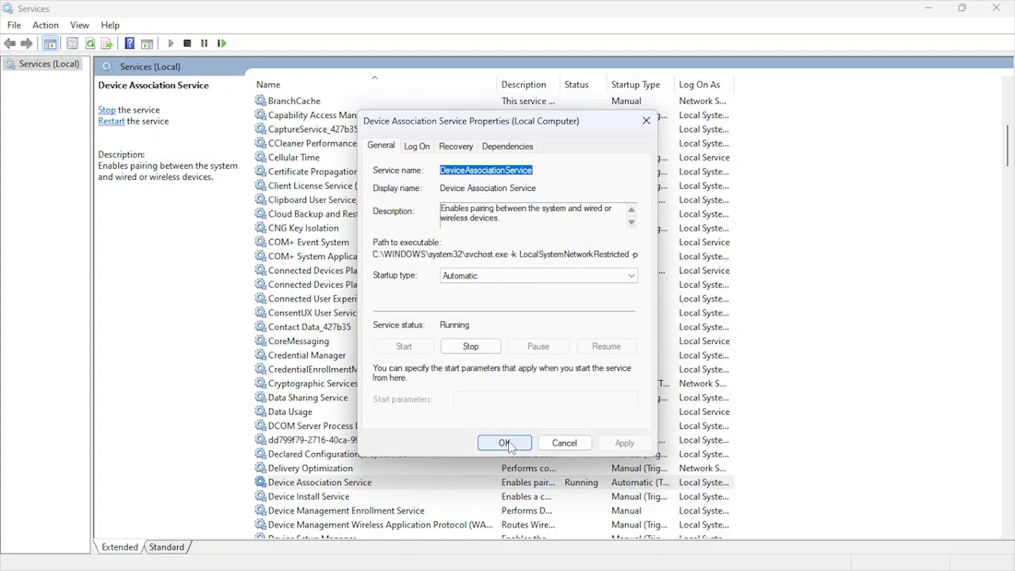
{"action": "left_click", "coordinate": [505, 442]}
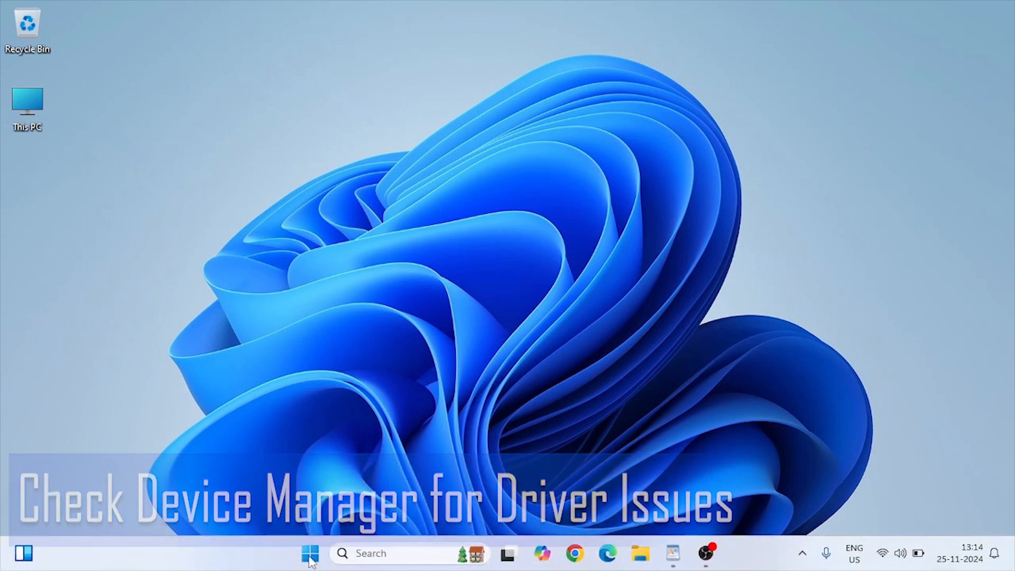
- In Device Manager, search automatically for an Intel(R) Wireless Bluetooth(R) driver update; best driver already installed
{"action": "right_click", "coordinate": [309, 553]}
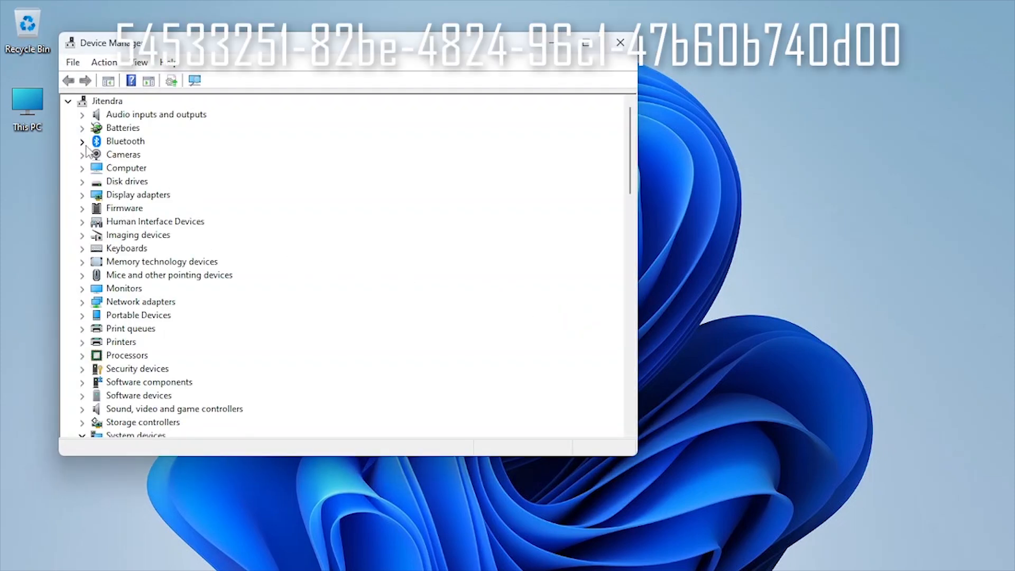
{"action": "left_click", "coordinate": [83, 141]}
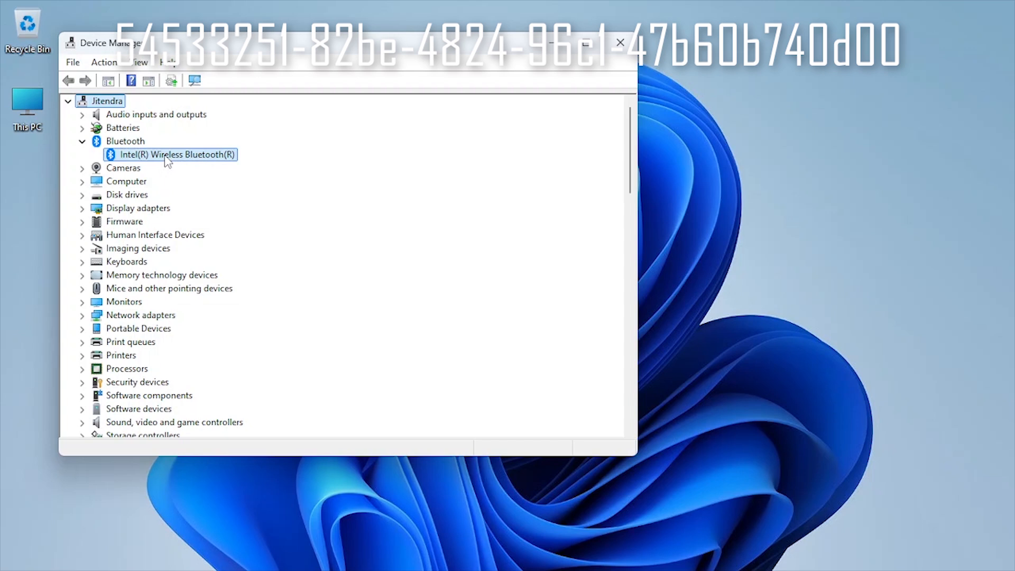
{"action": "right_click", "coordinate": [171, 154]}
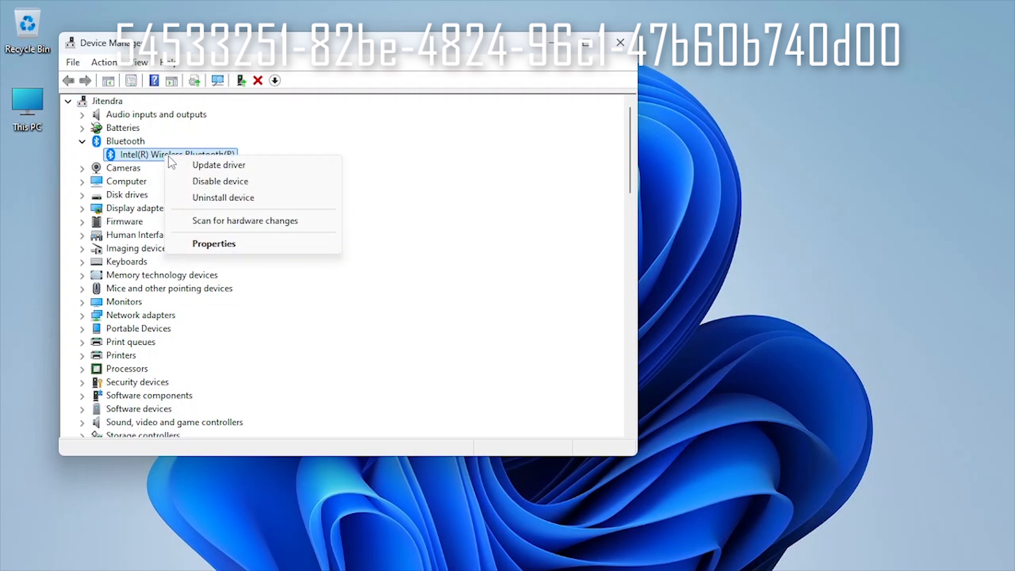
{"action": "left_click", "coordinate": [219, 165]}
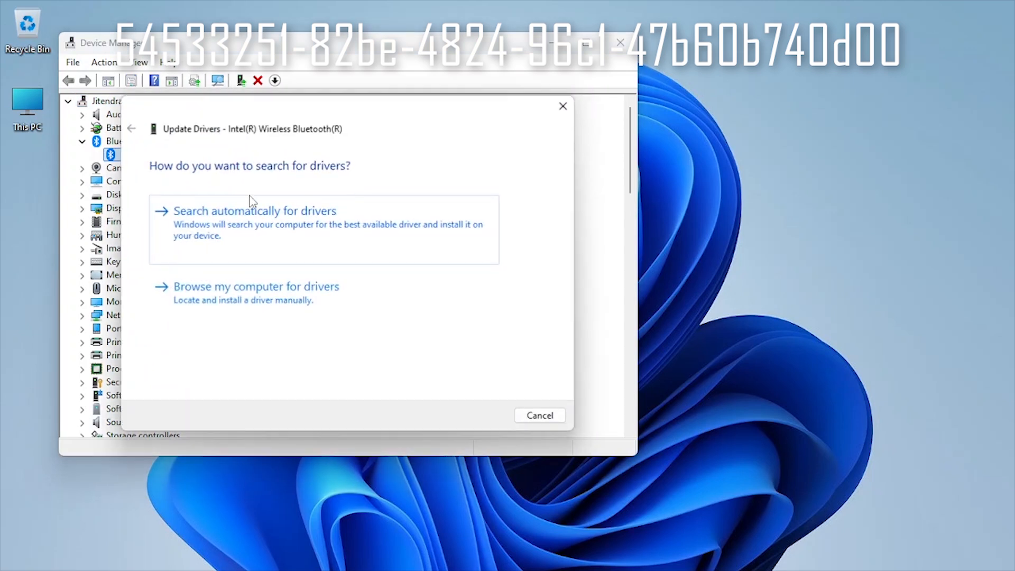
{"action": "left_click", "coordinate": [255, 210]}
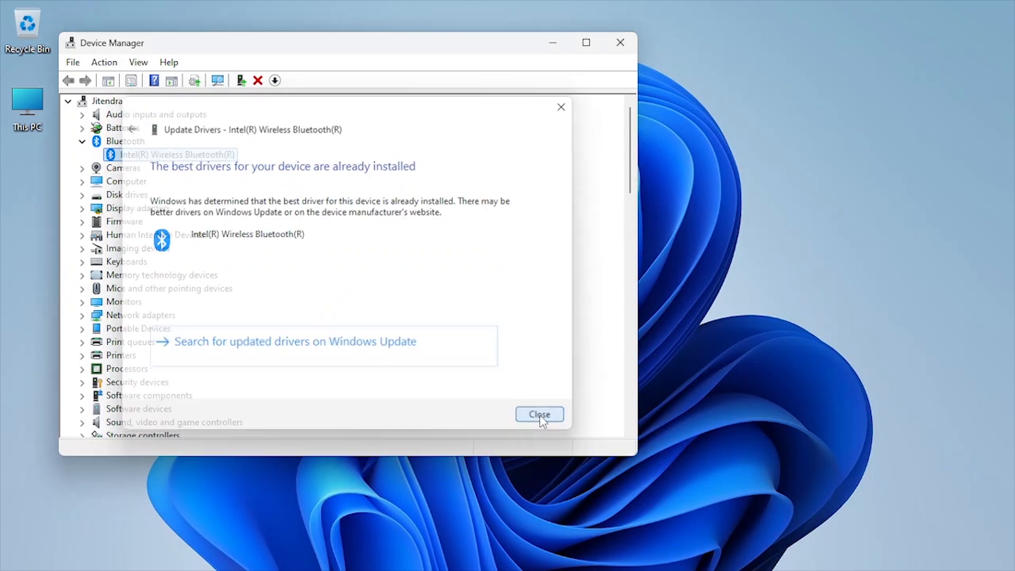
{"action": "left_click", "coordinate": [539, 413]}
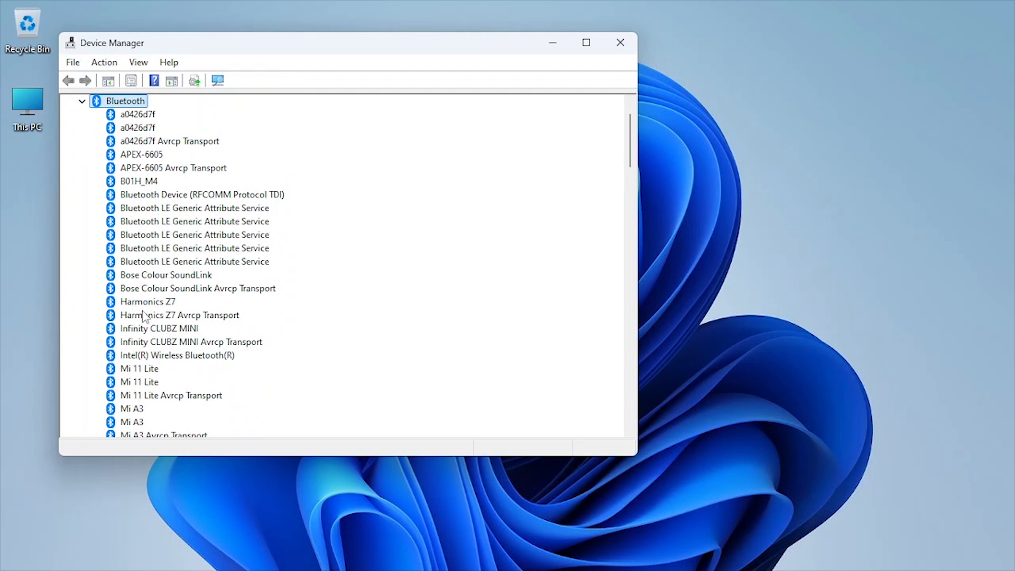
- Uninstall the Intel(R) Wireless Bluetooth(R) adapter and decline the restart prompt
{"action": "left_click", "coordinate": [176, 355]}
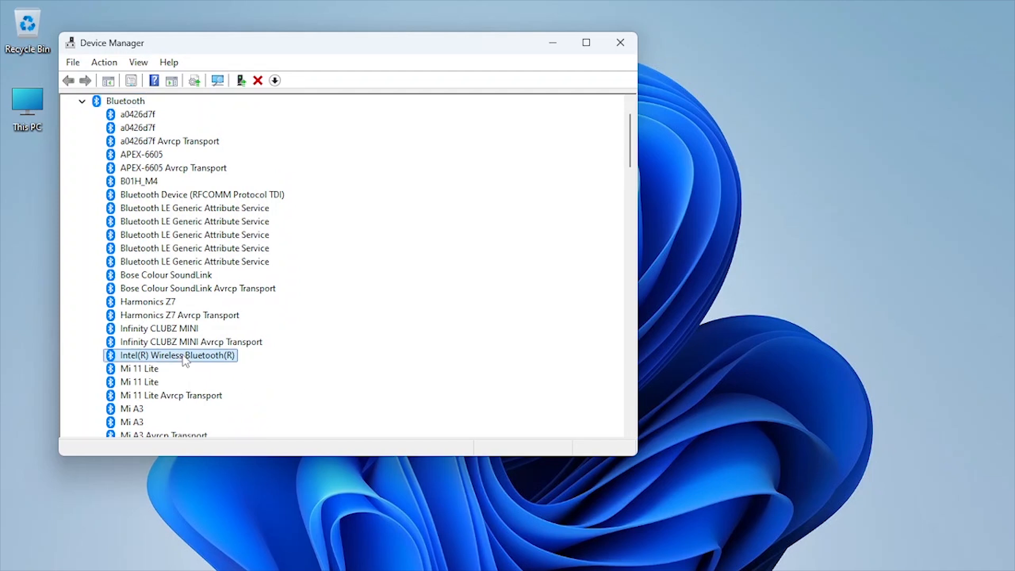
{"action": "right_click", "coordinate": [176, 355]}
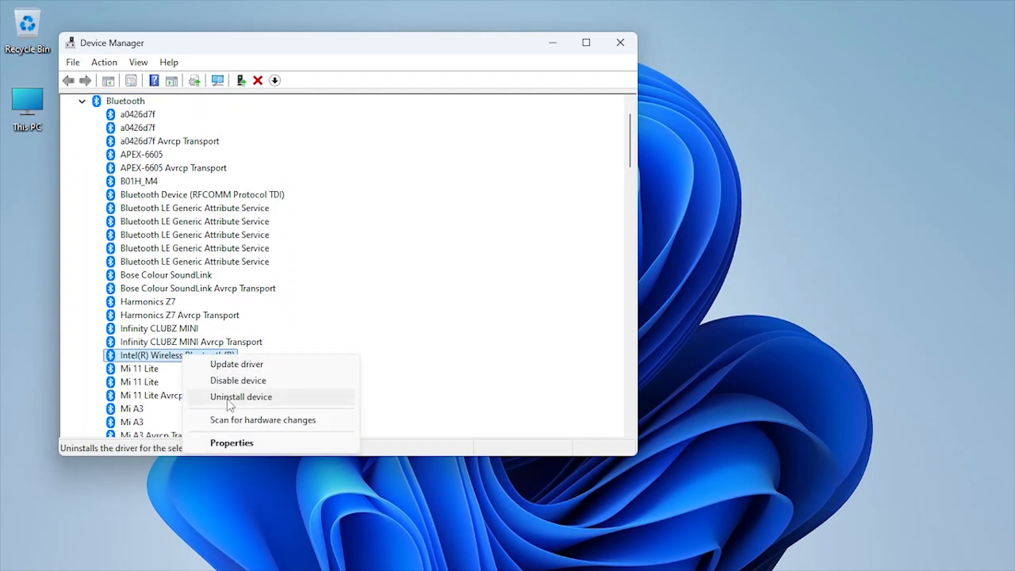
{"action": "left_click", "coordinate": [240, 397]}
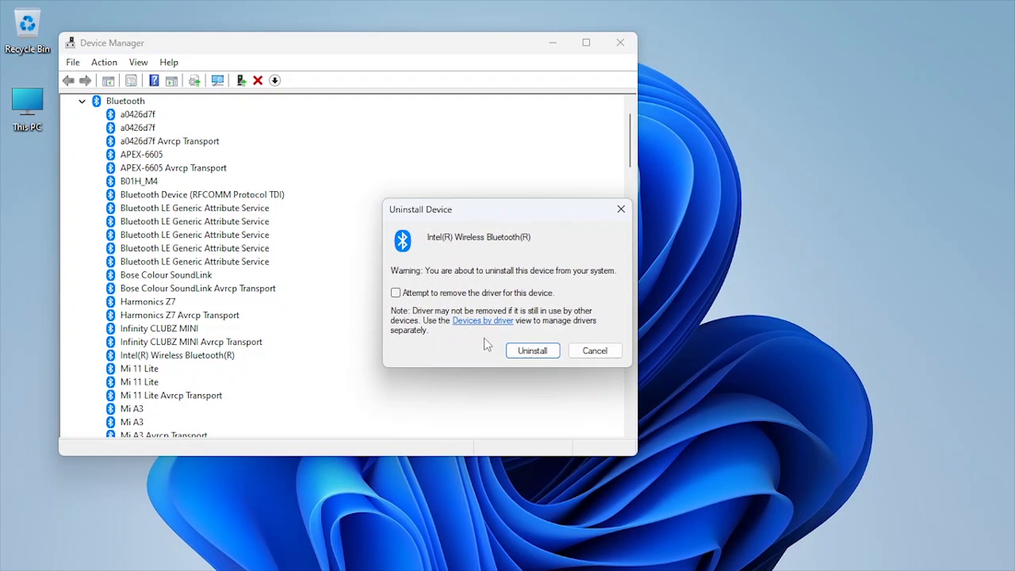
{"action": "mouse_move", "coordinate": [532, 350]}
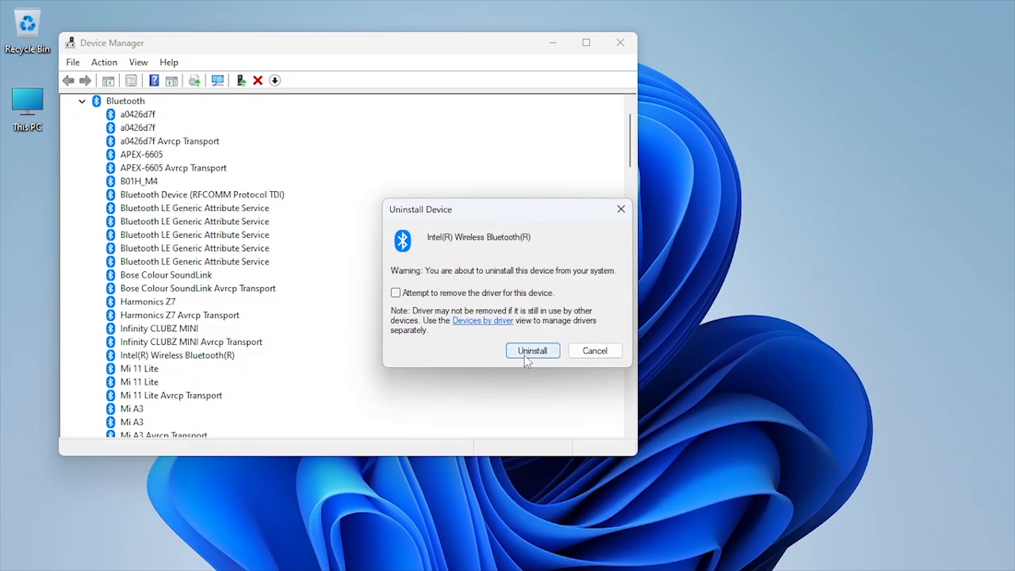
{"action": "left_click", "coordinate": [532, 350]}
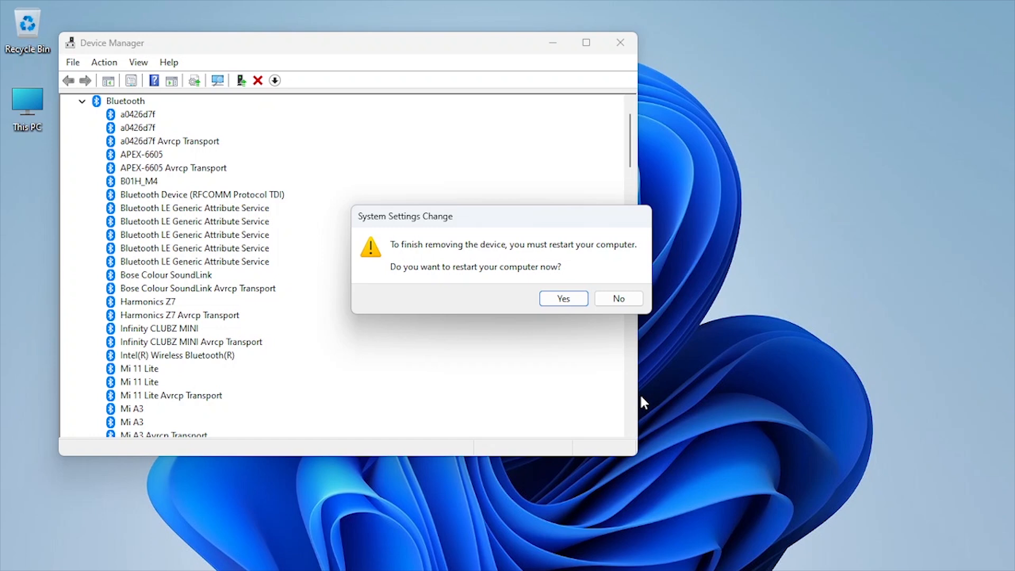
{"action": "left_click", "coordinate": [618, 298]}
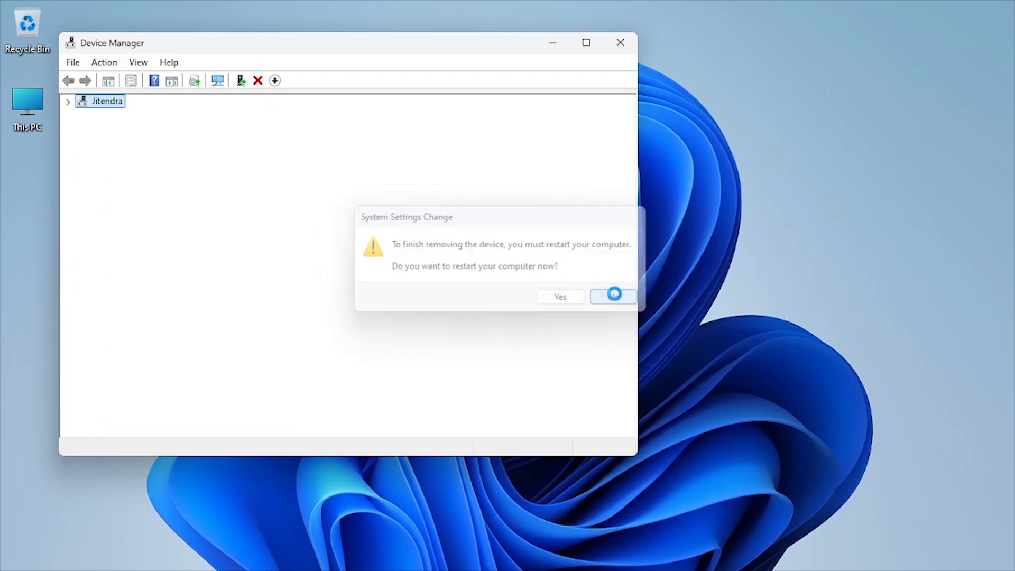
{"action": "left_click", "coordinate": [613, 296]}
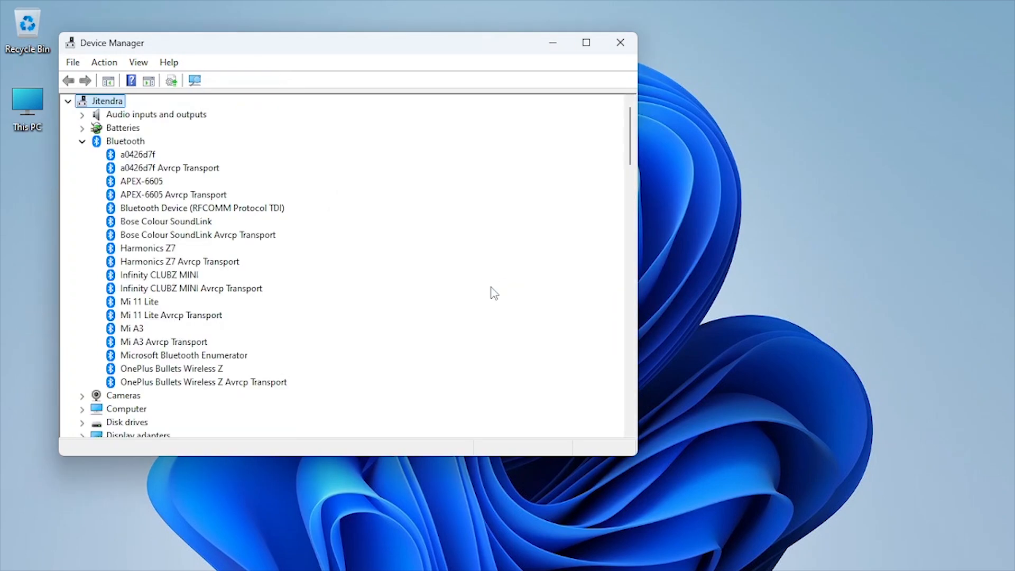
- Scan for hardware changes from the Action menu so the Bluetooth adapter is redetected
{"action": "left_click", "coordinate": [83, 141]}
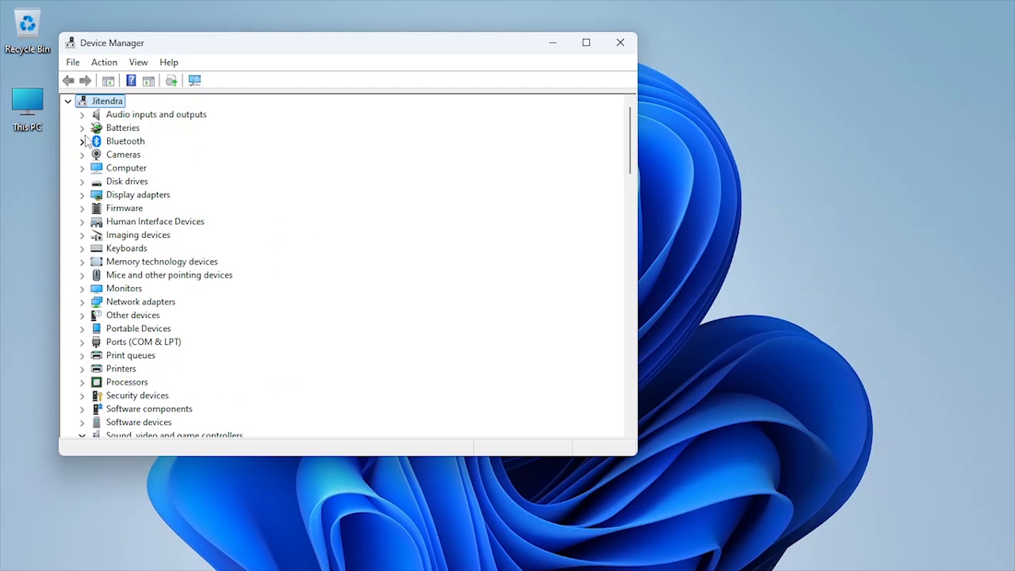
{"action": "left_click", "coordinate": [104, 61]}
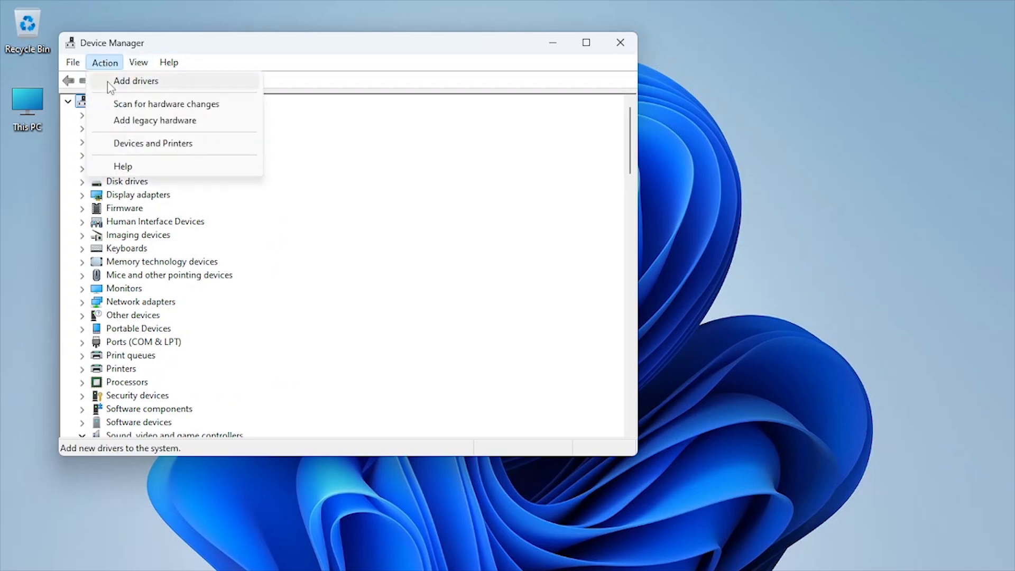
{"action": "left_click", "coordinate": [166, 104]}
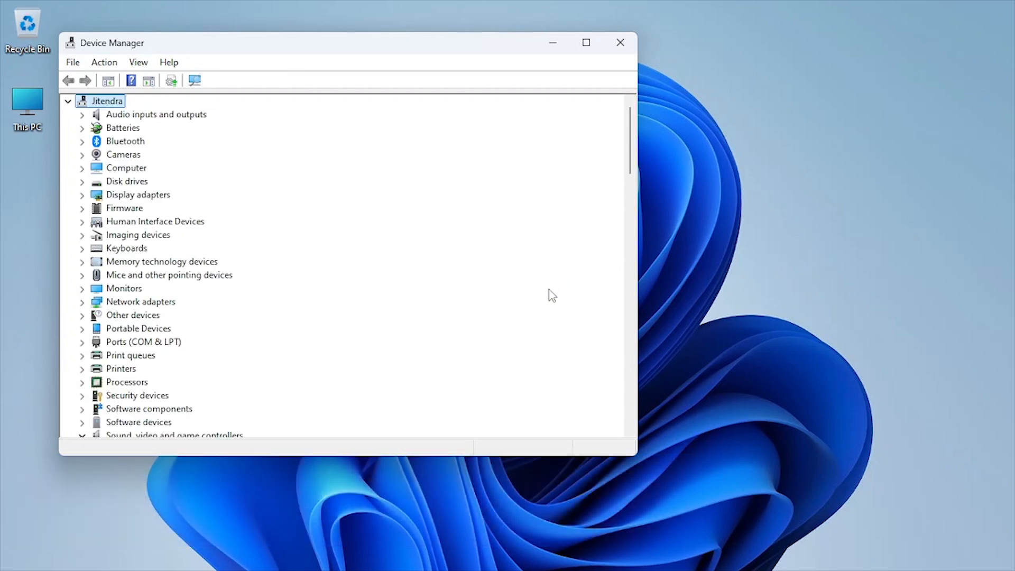
{"action": "left_click", "coordinate": [619, 42]}
{"action": "type", "text": "co"}
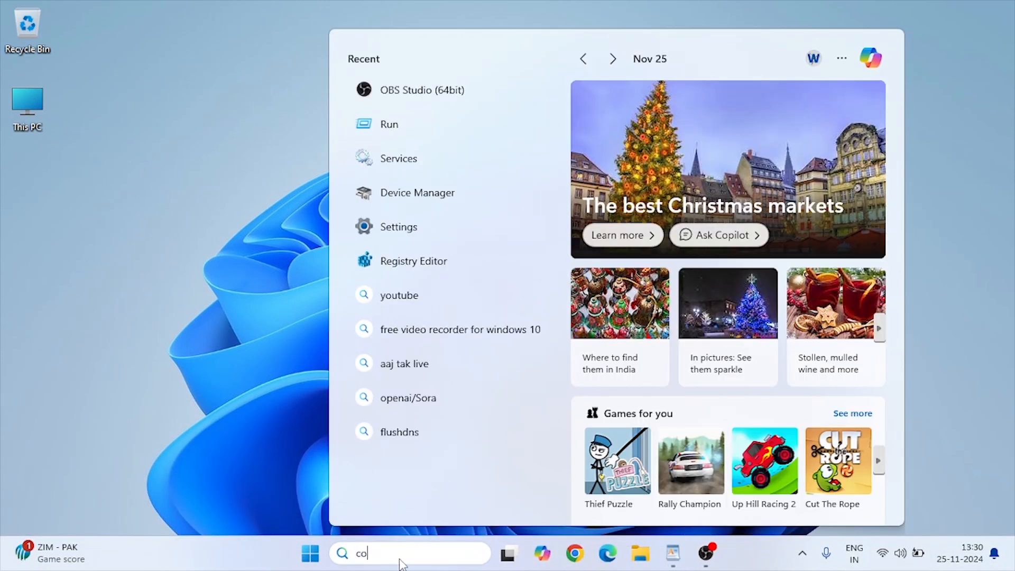
- Via Control Panel > Hardware and Sound > Power Options, edit the Ultimate Performance plan settings
{"action": "type", "text": "ntro"}
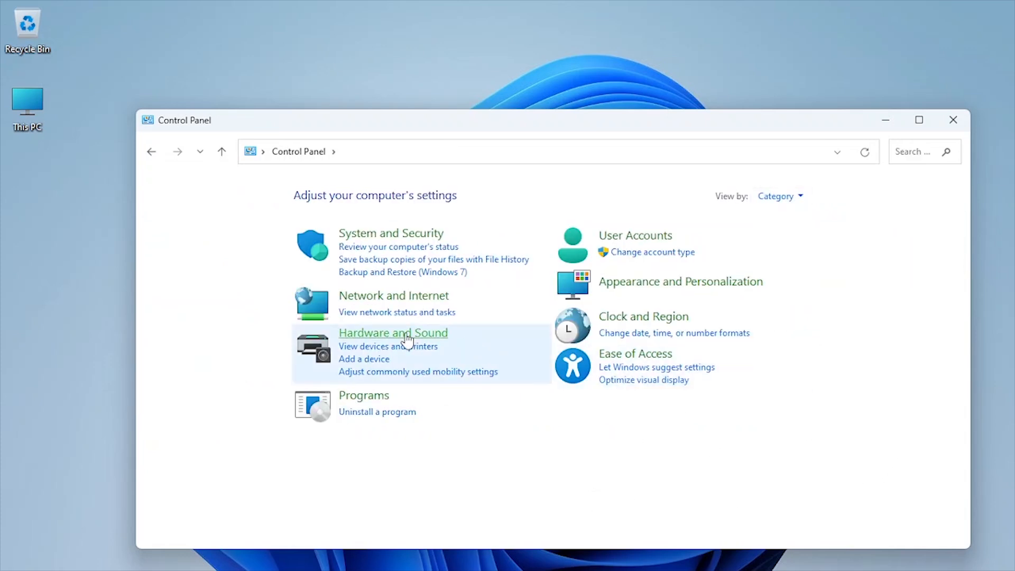
{"action": "left_click", "coordinate": [392, 333]}
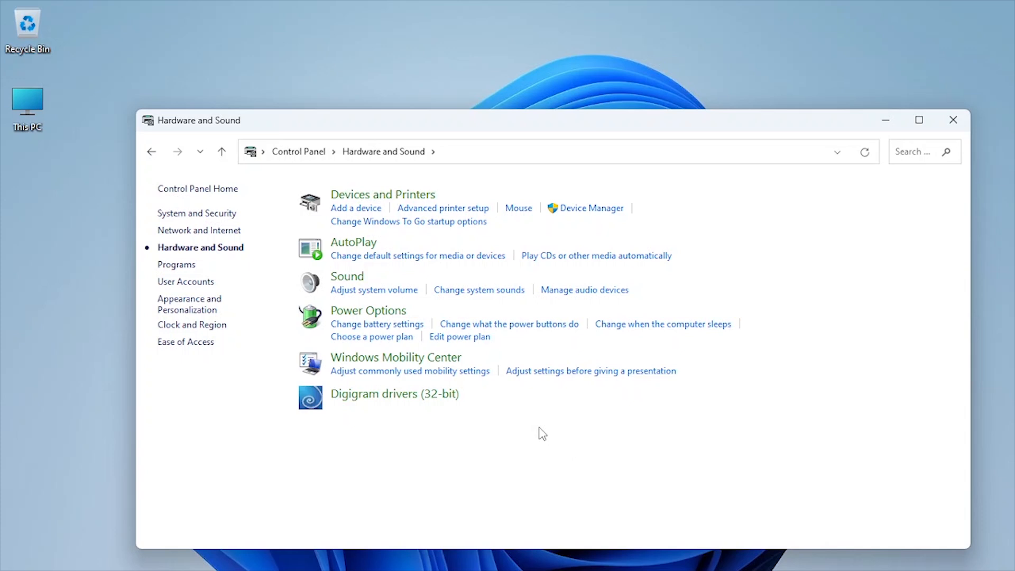
{"action": "left_click", "coordinate": [368, 310]}
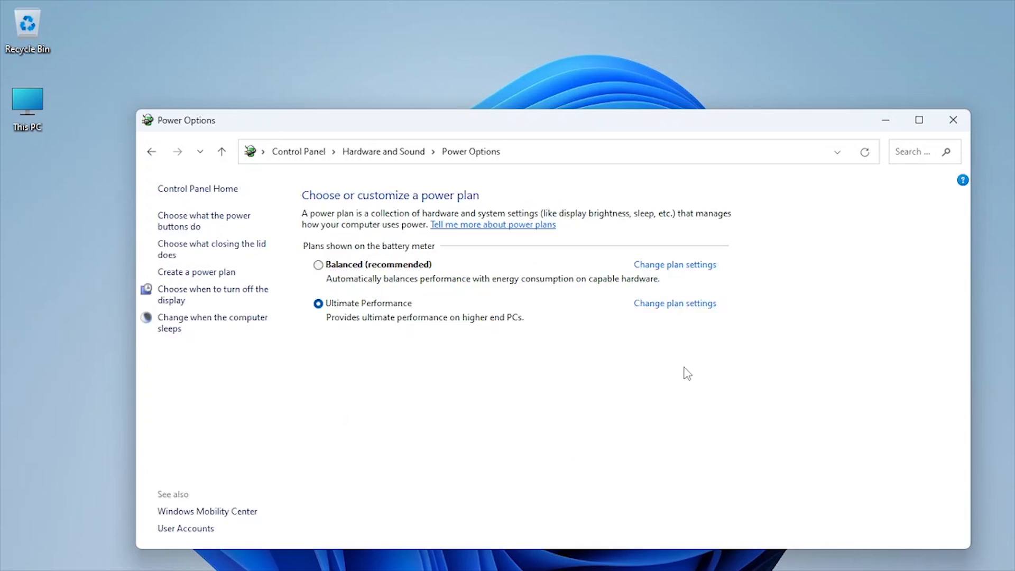
{"action": "left_click", "coordinate": [674, 303]}
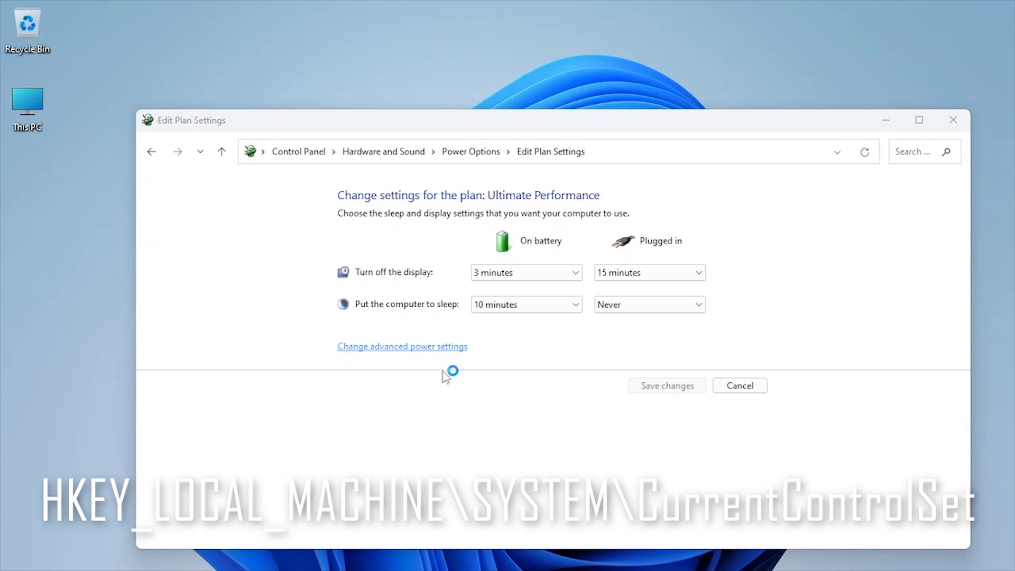
- In advanced power settings, set Wireless Adapter Power Saving Mode on battery to Maximum Performance
{"action": "left_click", "coordinate": [402, 346]}
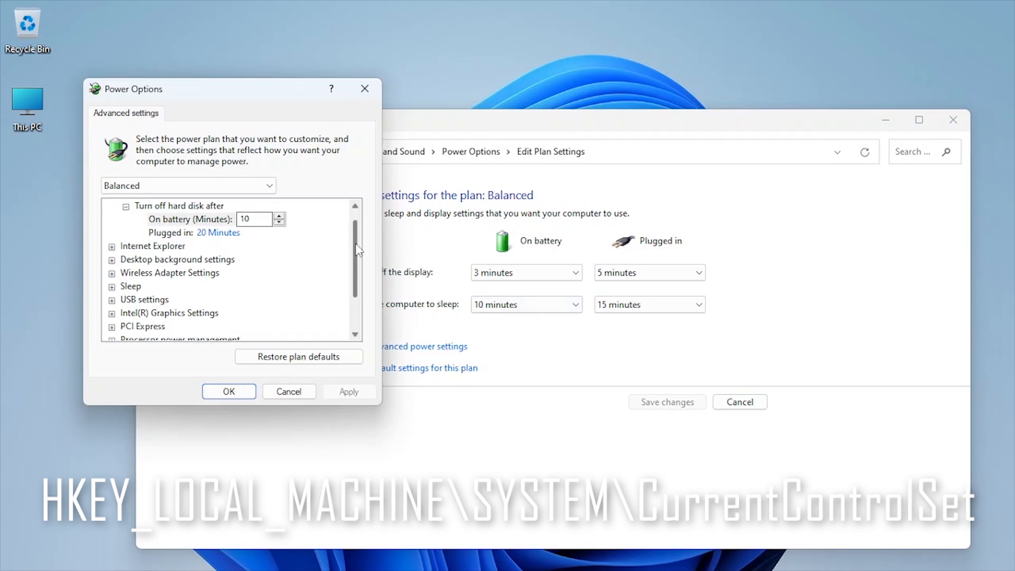
{"action": "scroll", "scroll_direction": "down", "scroll_amount": 3}
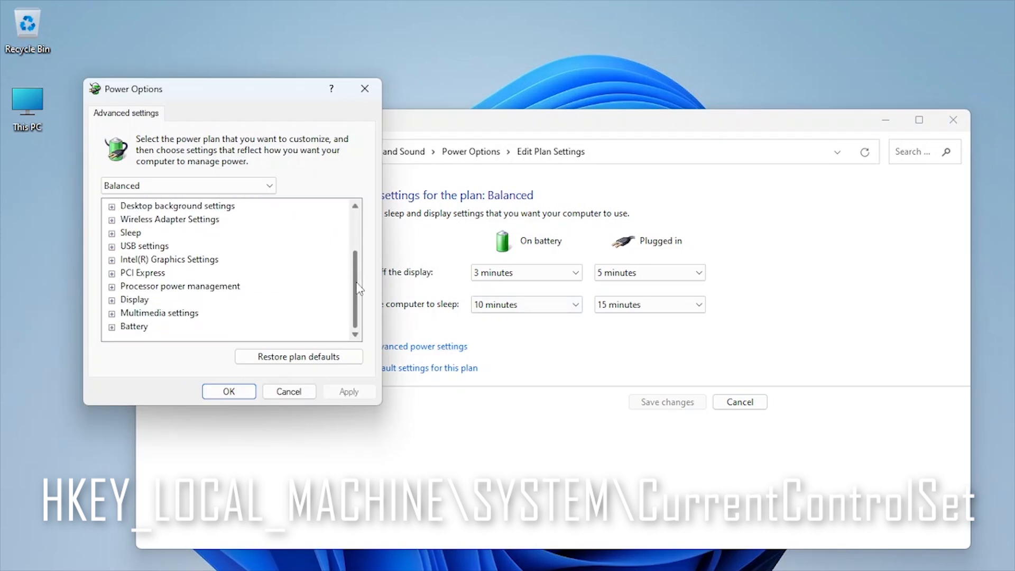
{"action": "scroll", "scroll_direction": "up", "scroll_amount": 3}
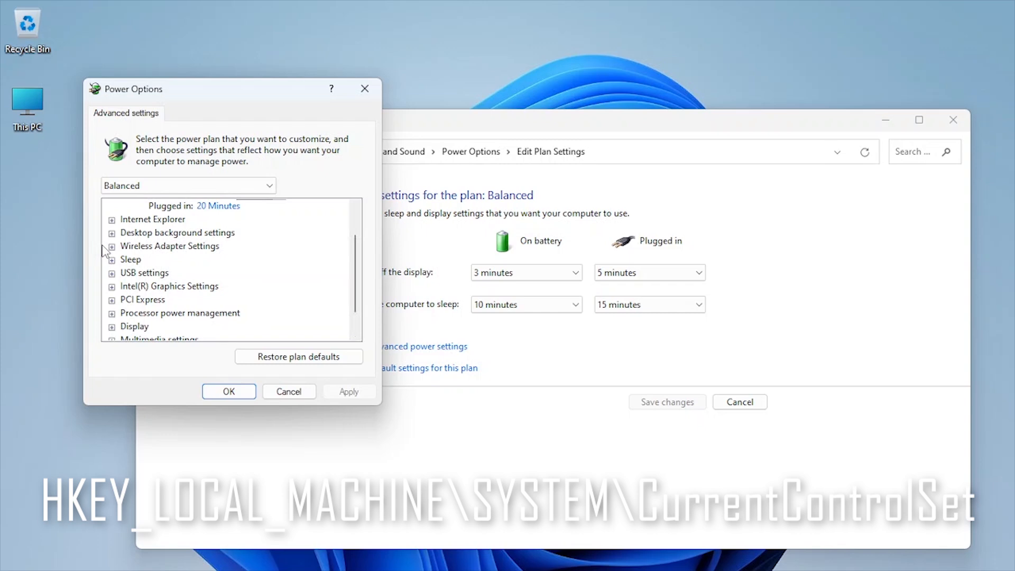
{"action": "left_click", "coordinate": [111, 246]}
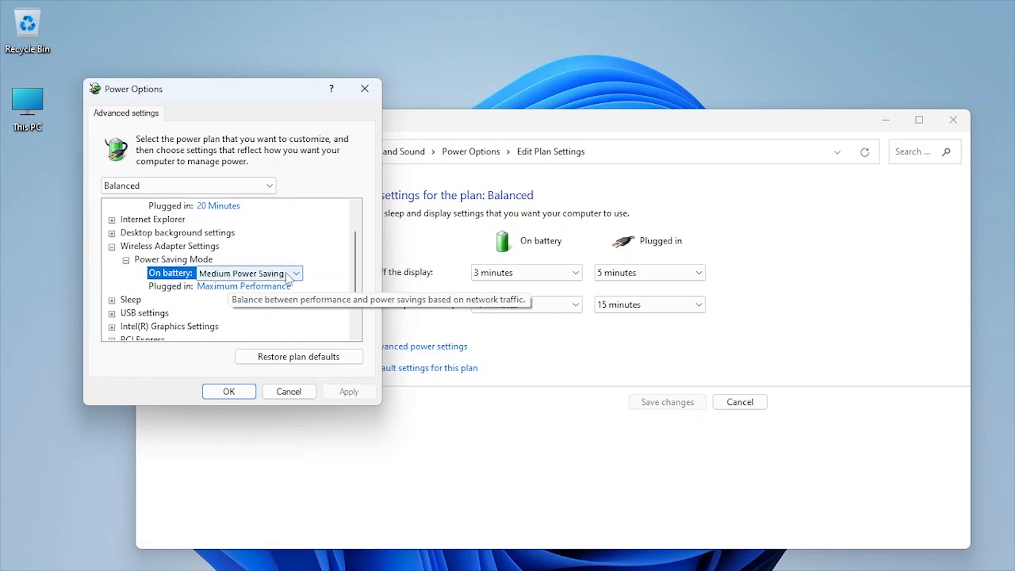
{"action": "left_click", "coordinate": [295, 273]}
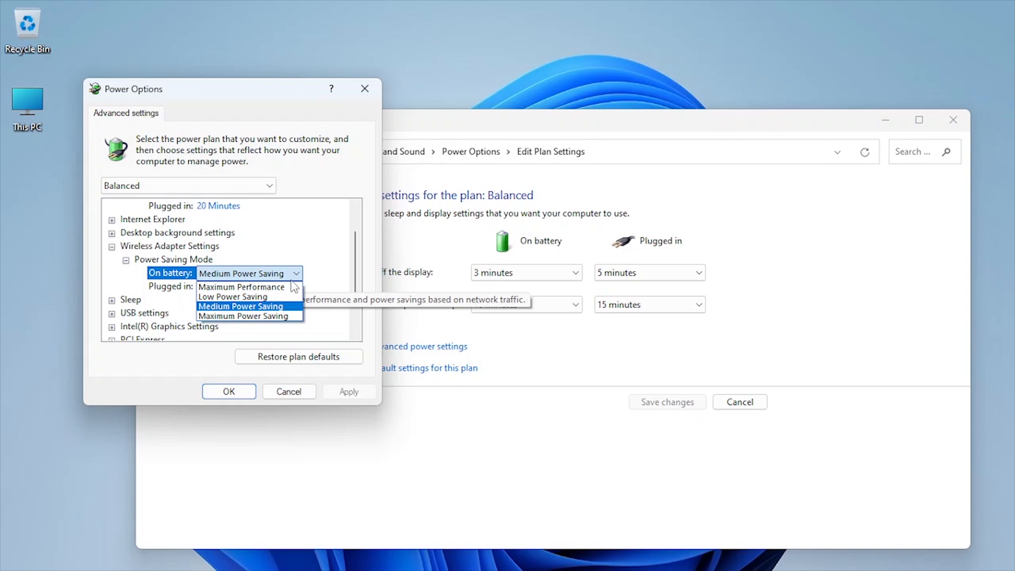
{"action": "left_click", "coordinate": [241, 286]}
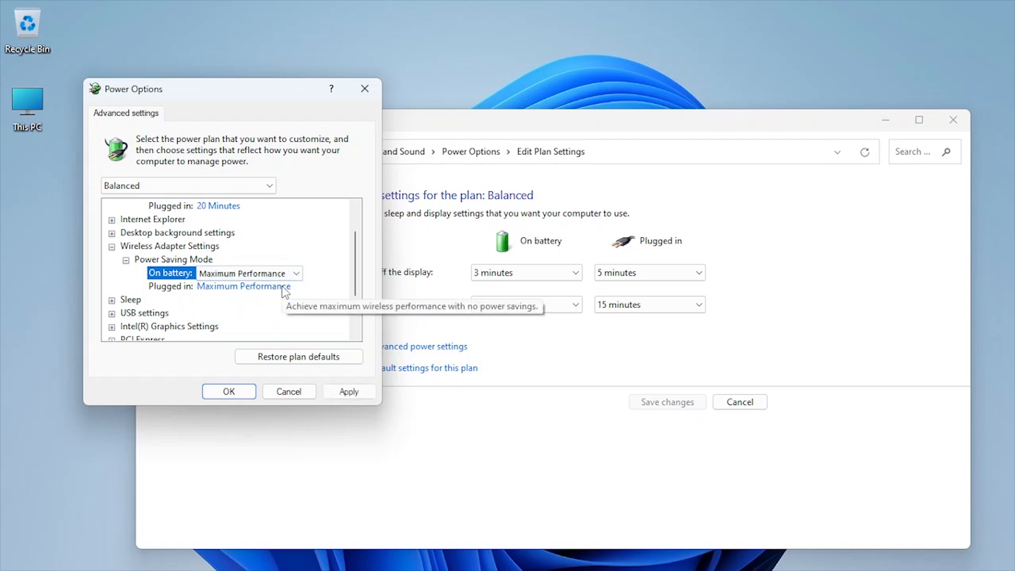
{"action": "mouse_move", "coordinate": [290, 310]}
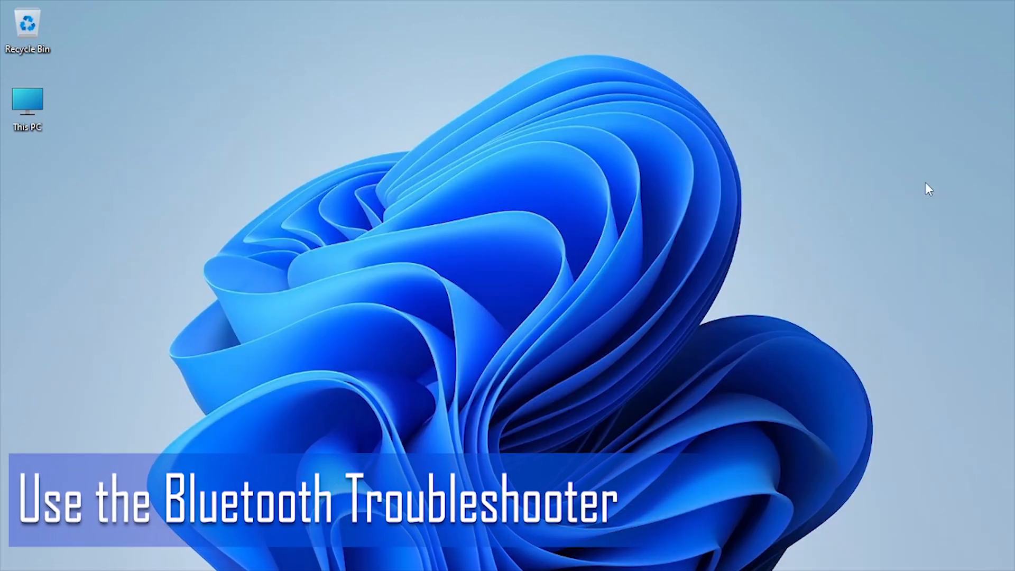
- In Settings > System > Troubleshoot > Other troubleshooters, run the Bluetooth troubleshooter
{"action": "type", "text": "settings"}
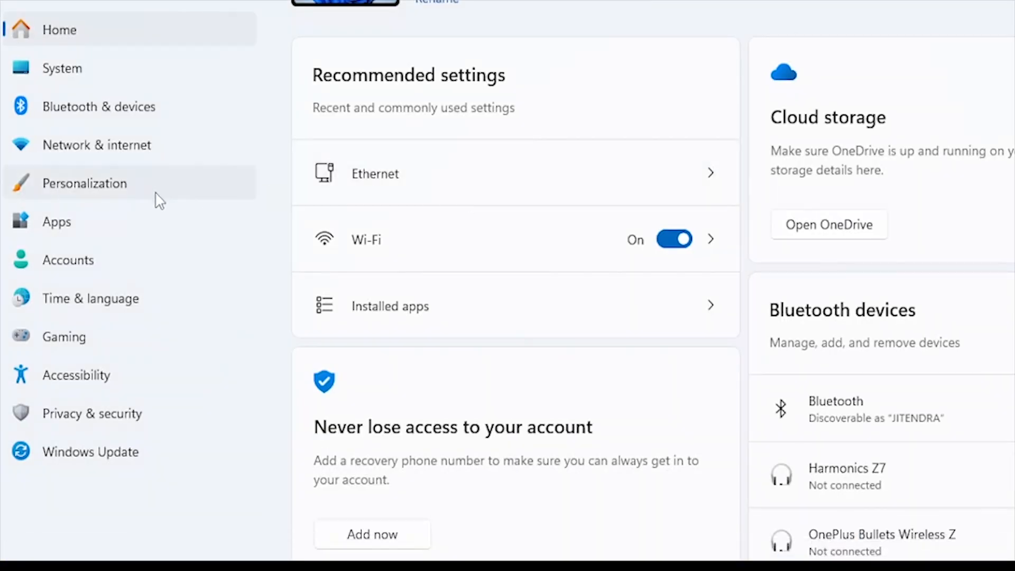
{"action": "left_click", "coordinate": [62, 67]}
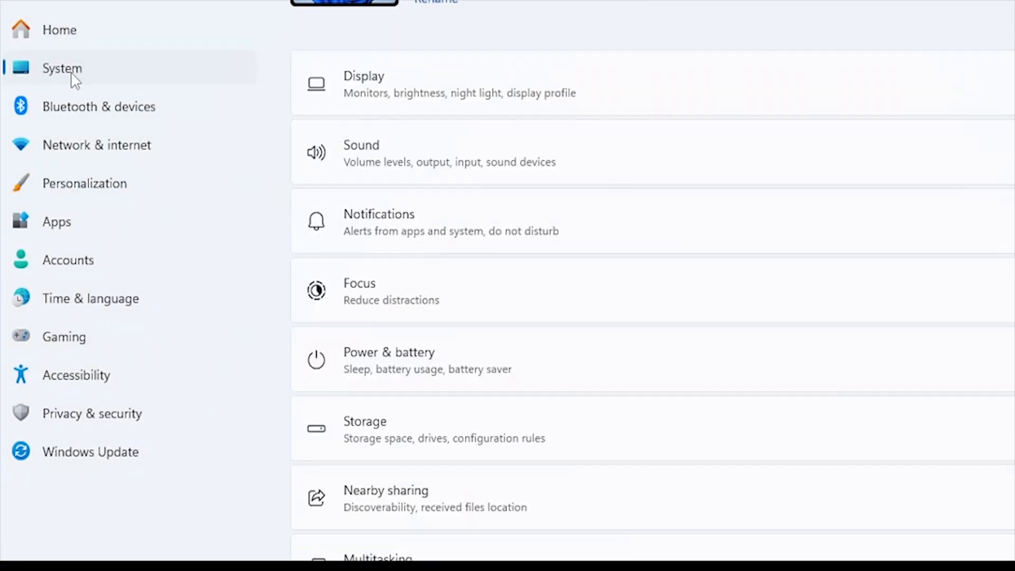
{"action": "scroll", "scroll_direction": "down", "scroll_amount": 3}
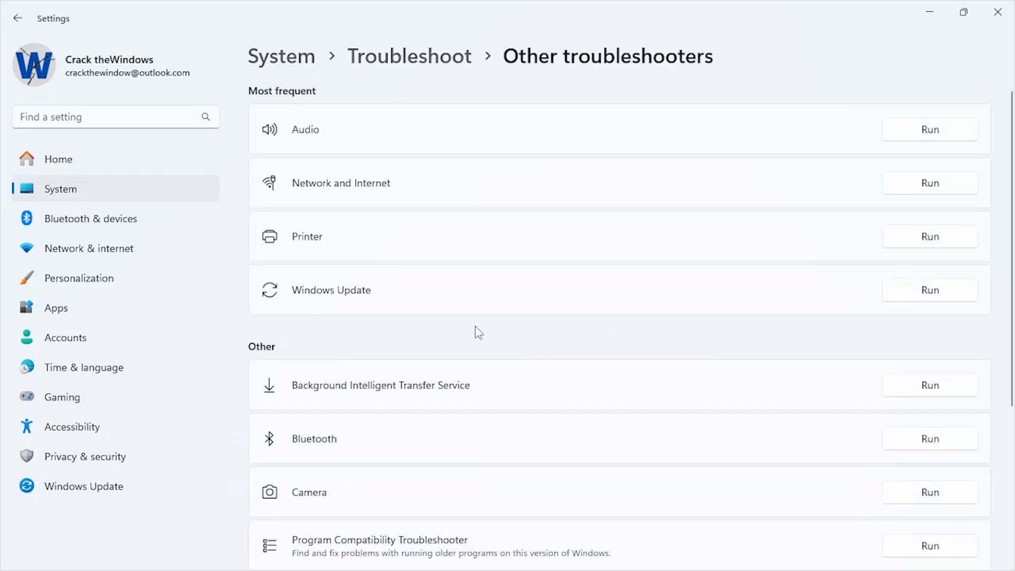
{"action": "mouse_move", "coordinate": [518, 344]}
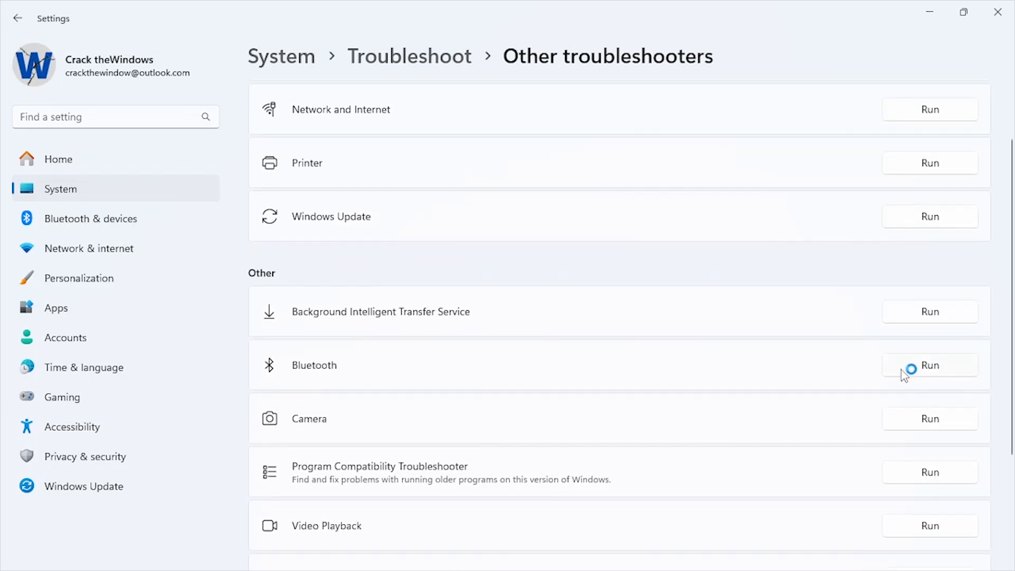
{"action": "left_click", "coordinate": [928, 365]}
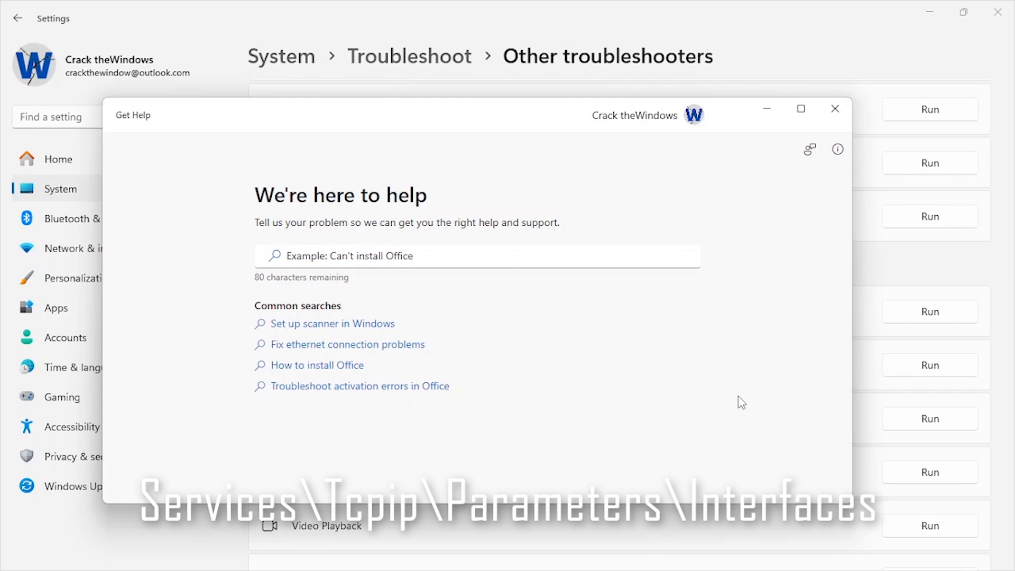
- Ask Get Help to 'Run the Windows Bluetooth troubleshooter' and let it check for pending updates
{"action": "type", "text": "Run the Windows Bluetooth troubleshooter"}
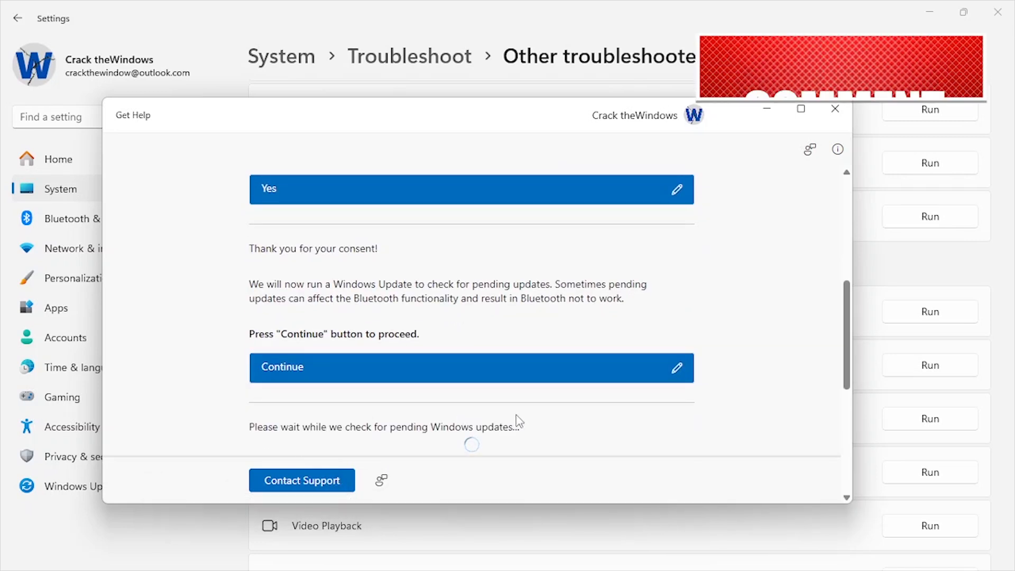
{"action": "scroll", "scroll_direction": "up", "scroll_amount": 3}
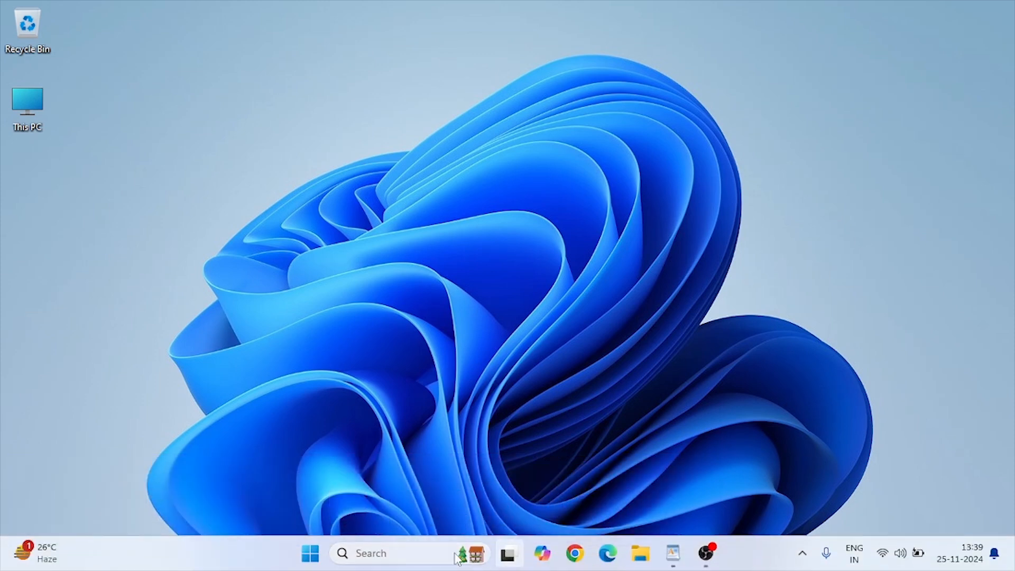
- Launch Registry Editor and navigate HKEY_LOCAL_MACHINE\SYSTEM\...\Services\BTHPORT\Parameters
{"action": "type", "text": "registry Editor"}
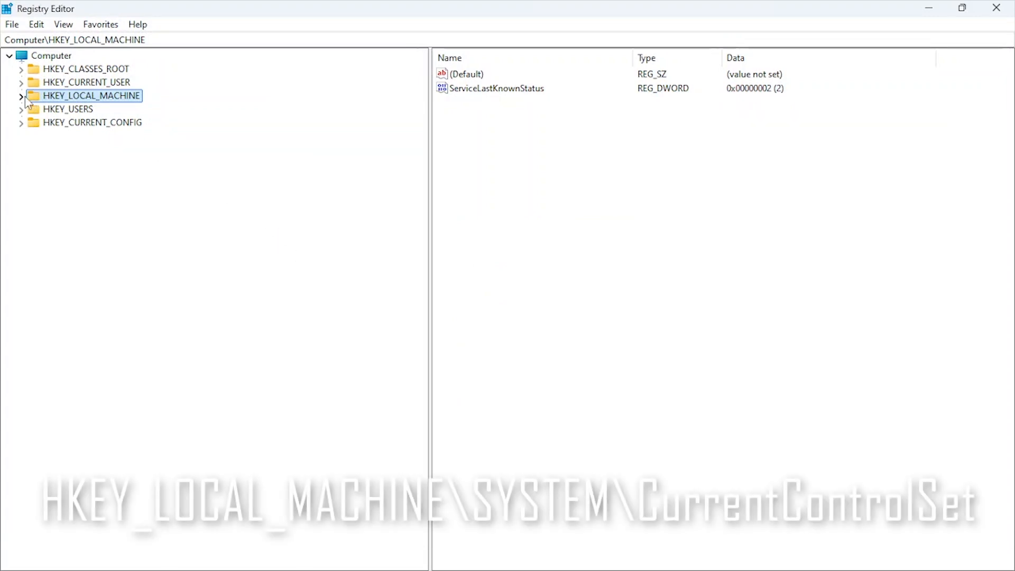
{"action": "left_click", "coordinate": [21, 95]}
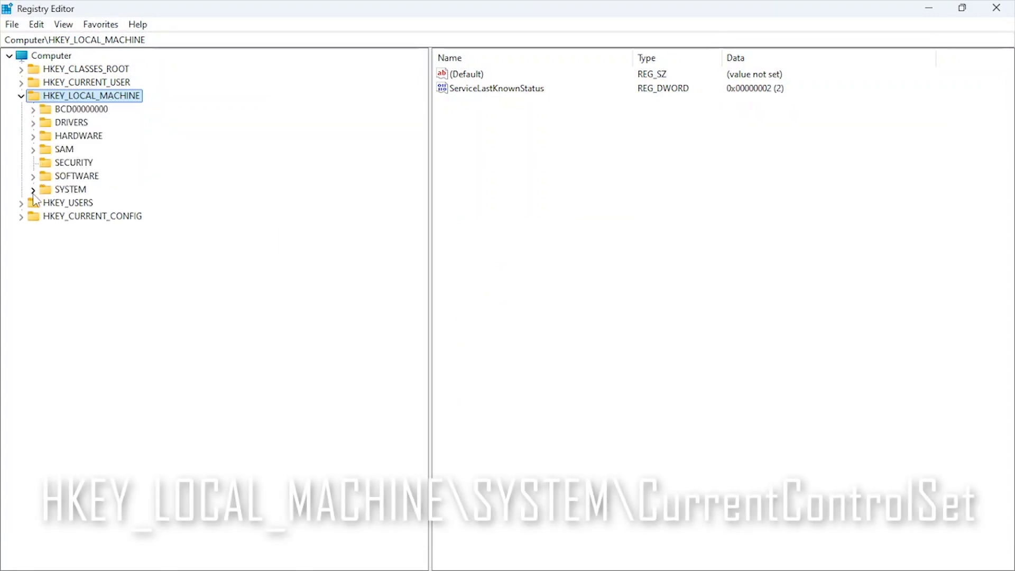
{"action": "left_click", "coordinate": [32, 189]}
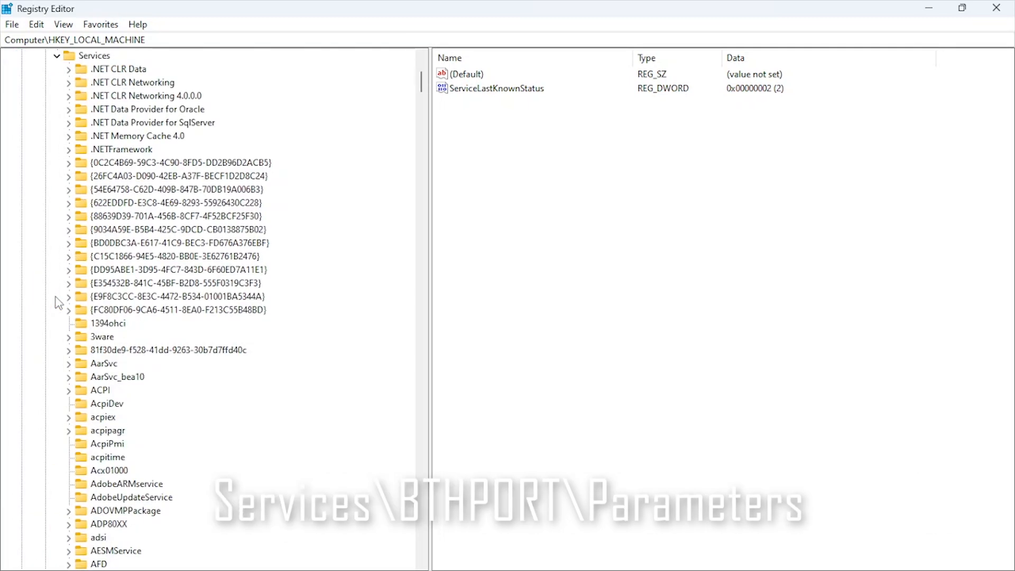
{"action": "scroll", "scroll_direction": "down", "scroll_amount": 3}
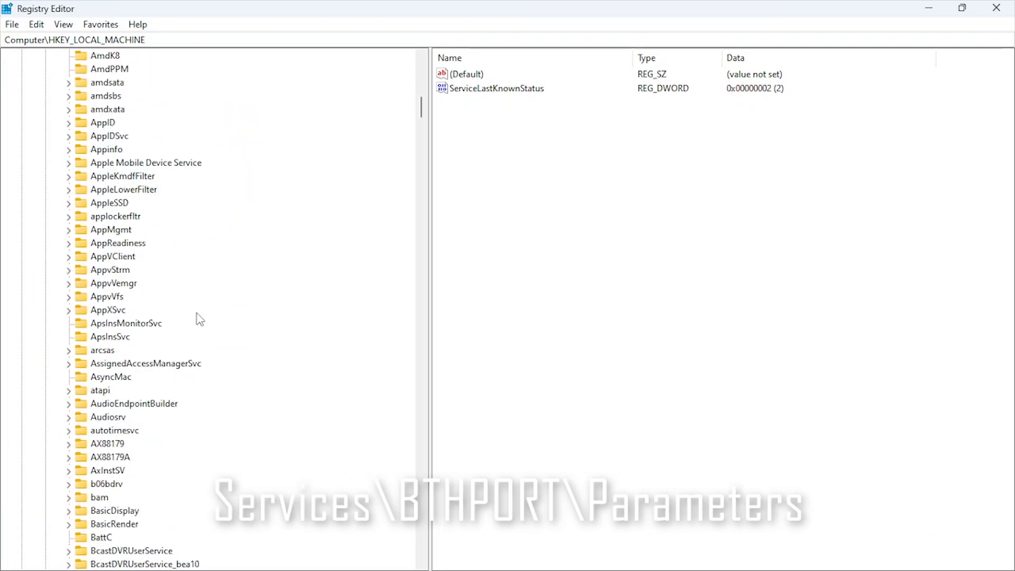
{"action": "left_click", "coordinate": [111, 430]}
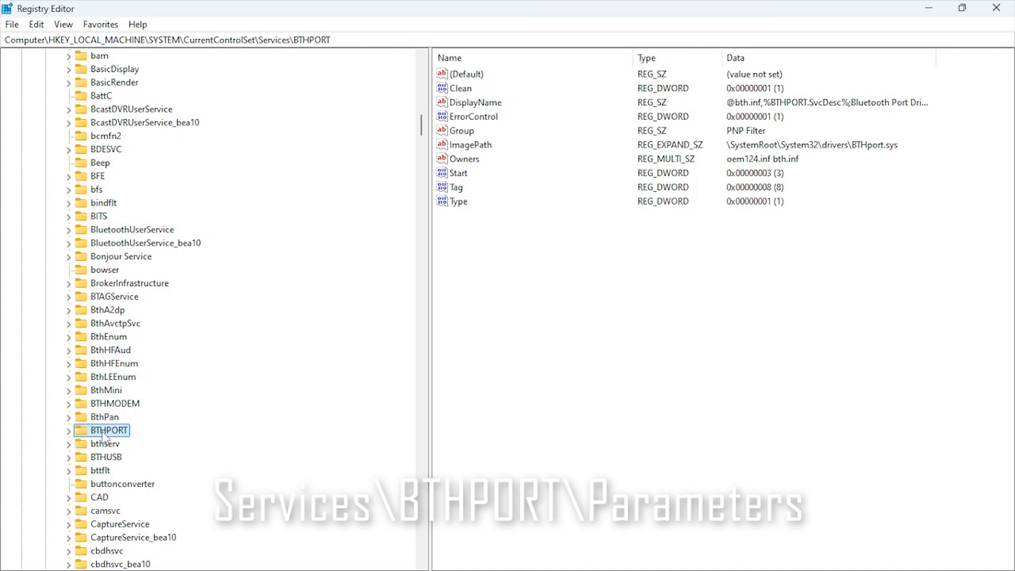
{"action": "left_click", "coordinate": [67, 431]}
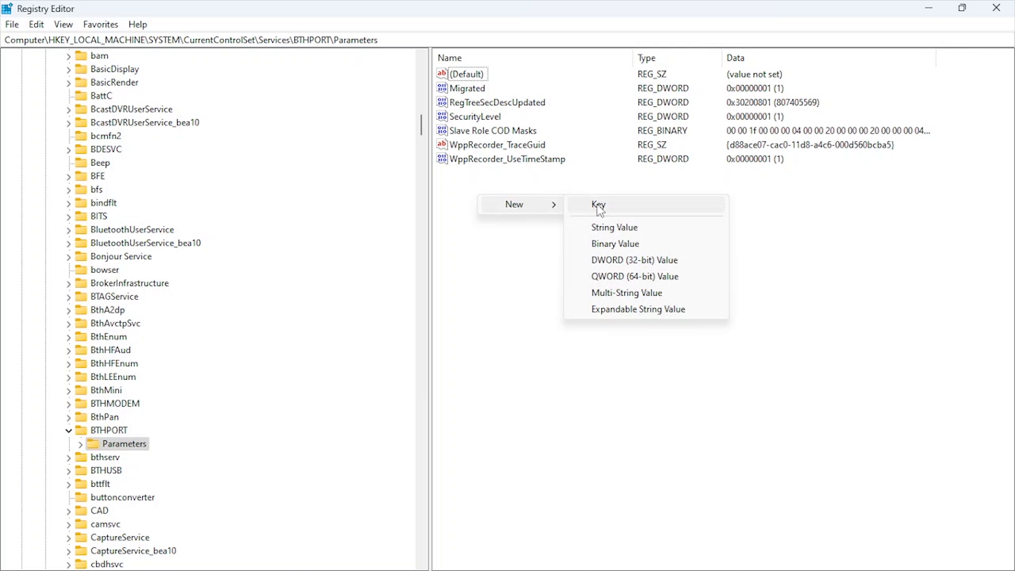
- Create DWORD (32-bit) value EnableMtuDiscovery with data 1 under BTHPORT\Parameters
{"action": "left_click", "coordinate": [636, 260]}
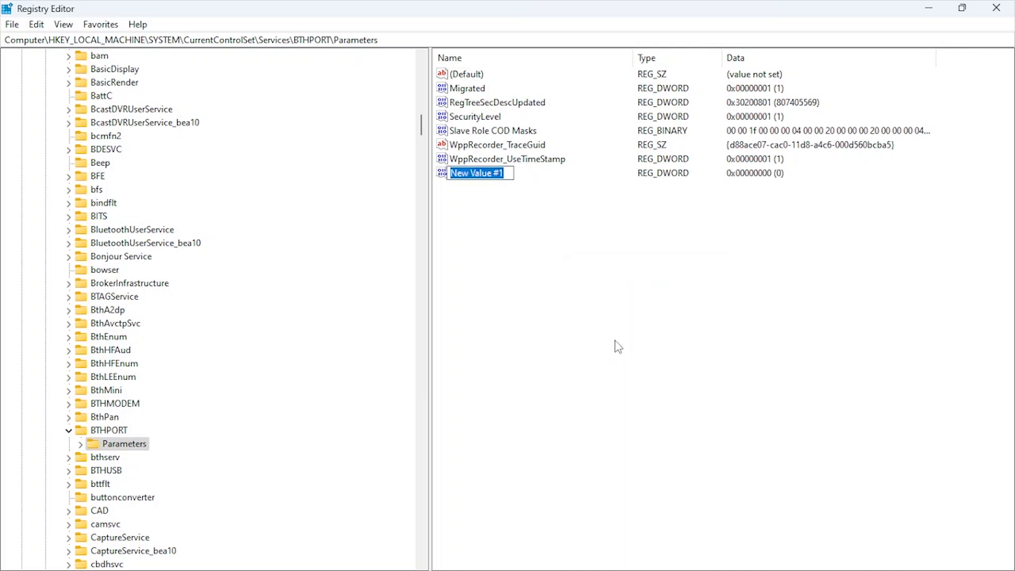
{"action": "type", "text": "EnableMtu"}
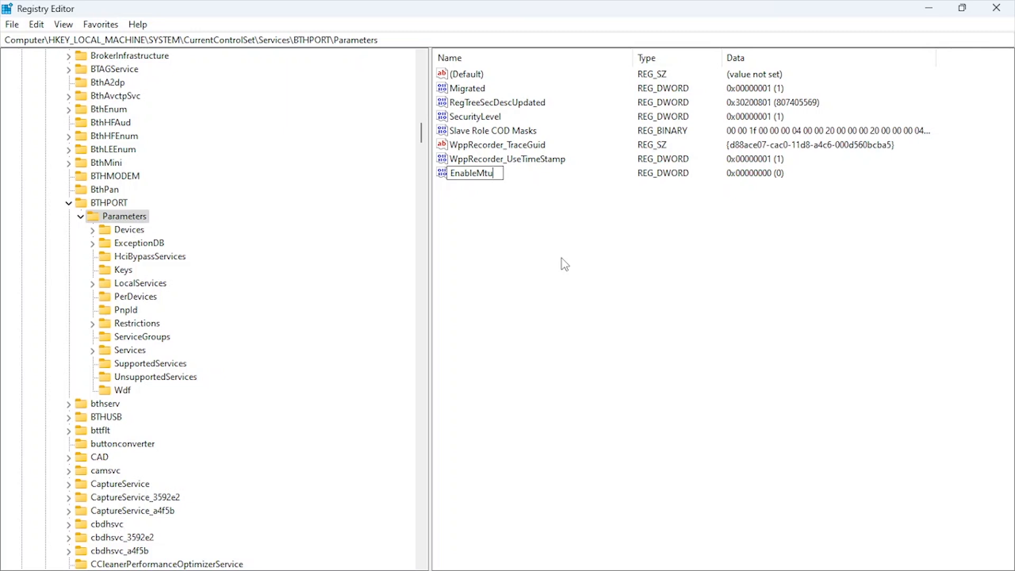
{"action": "type", "text": "Discovery"}
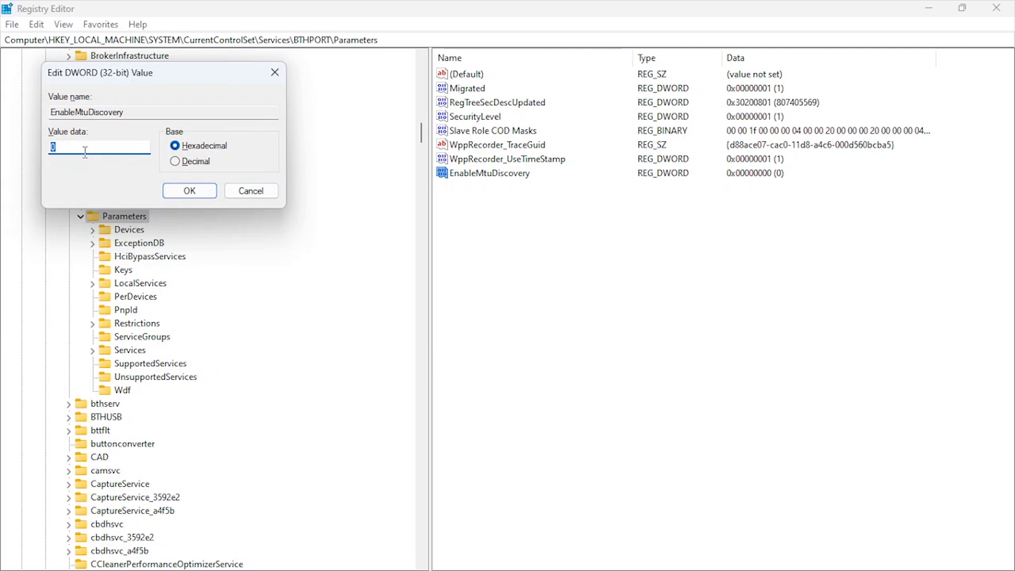
{"action": "type", "text": "1"}
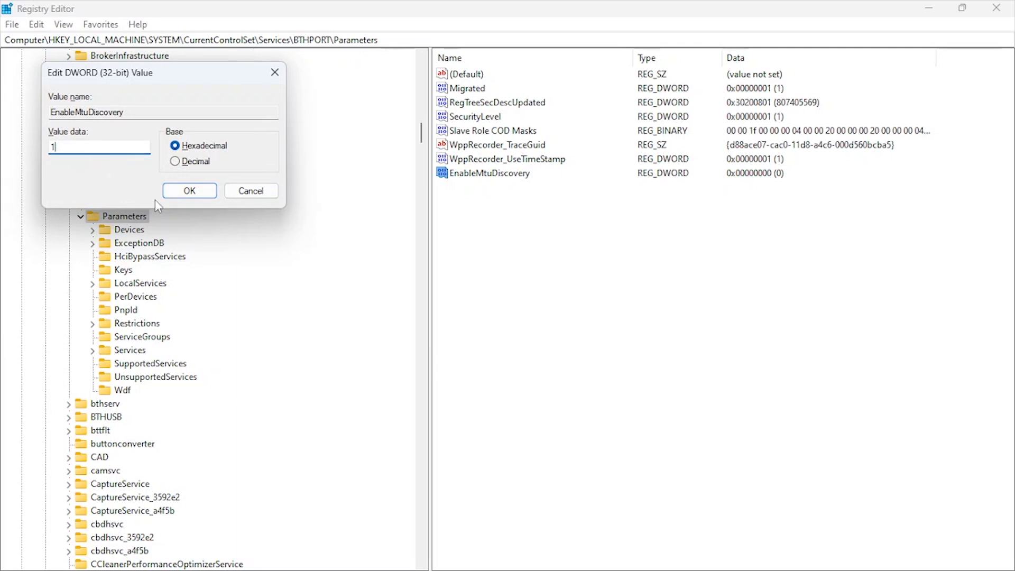
{"action": "left_click", "coordinate": [188, 190]}
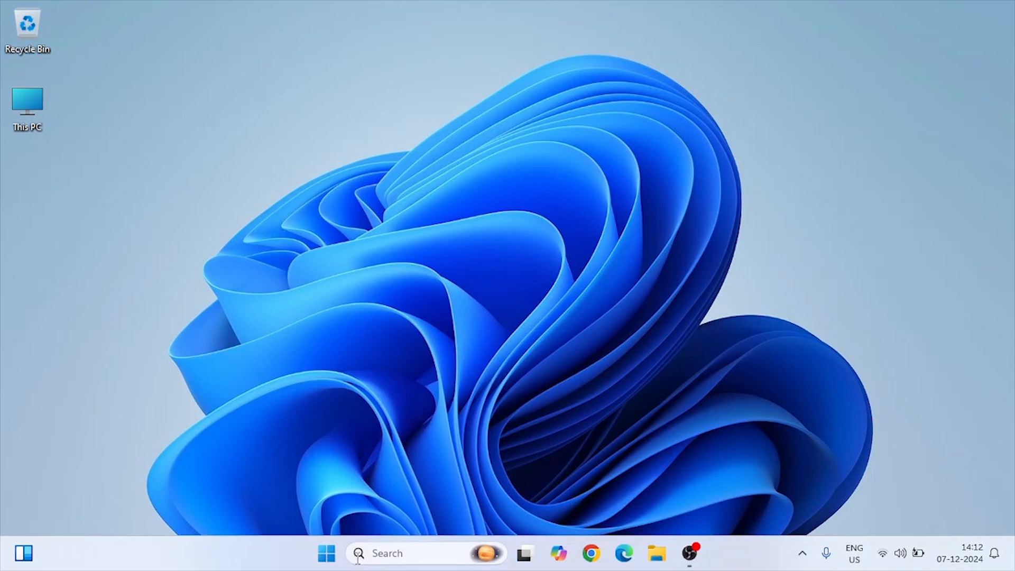
- Restart the computer from the Win+X quick links menu
{"action": "right_click", "coordinate": [327, 553]}
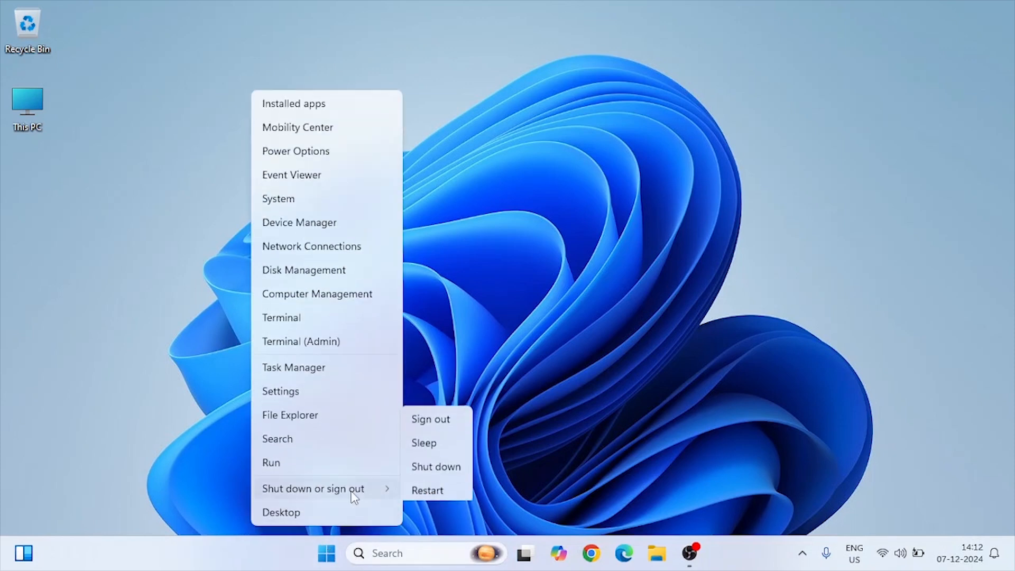
{"action": "mouse_move", "coordinate": [457, 492]}
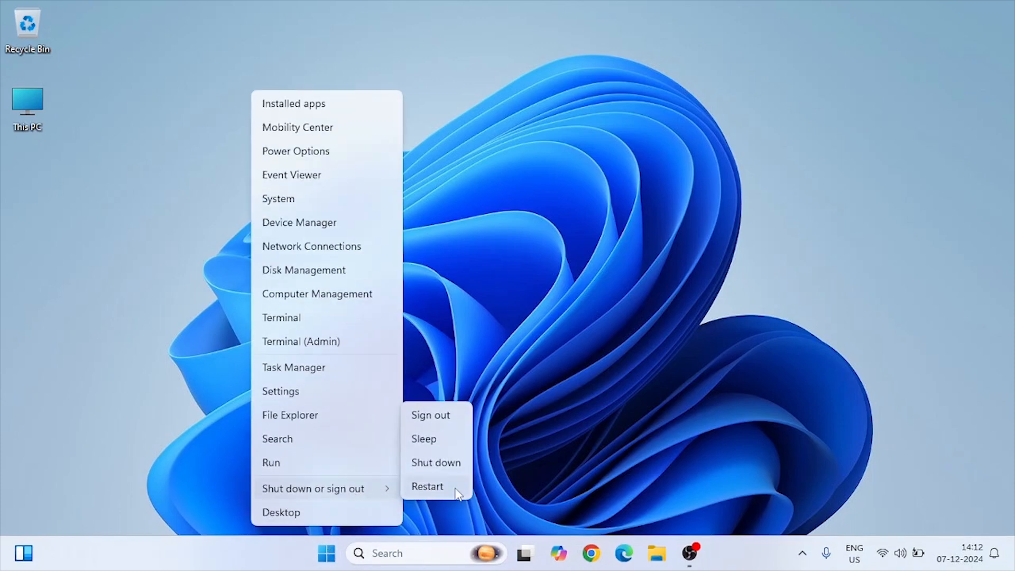
{"action": "left_click", "coordinate": [427, 487]}
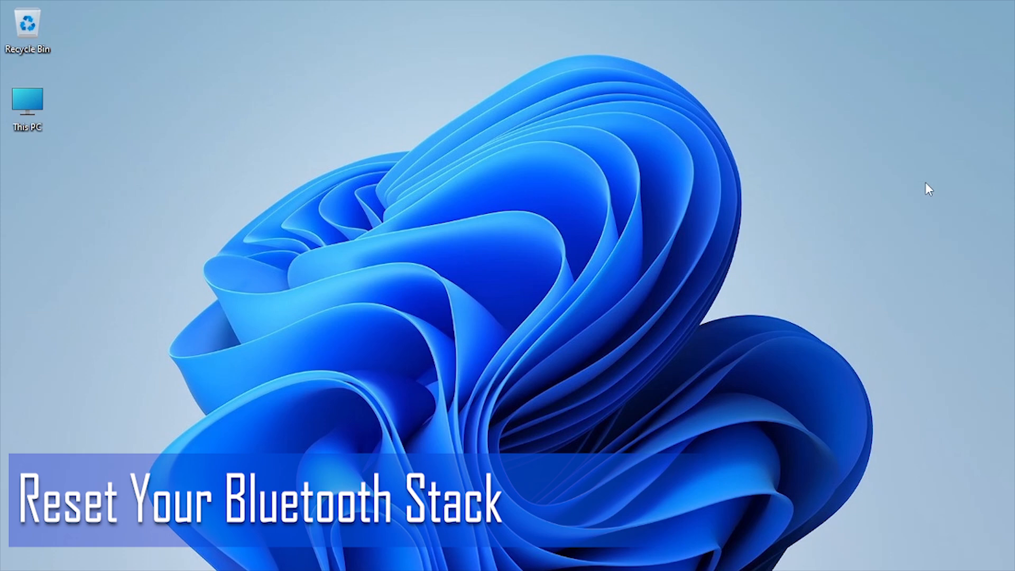
- Launch Command Prompt as administrator from Windows search
{"action": "left_click", "coordinate": [343, 553]}
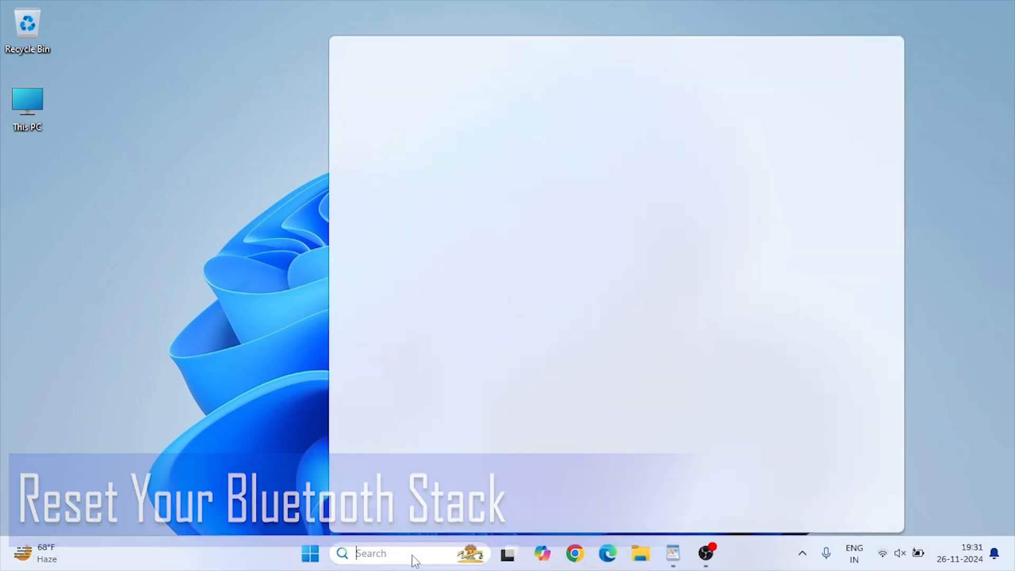
{"action": "type", "text": "cmd"}
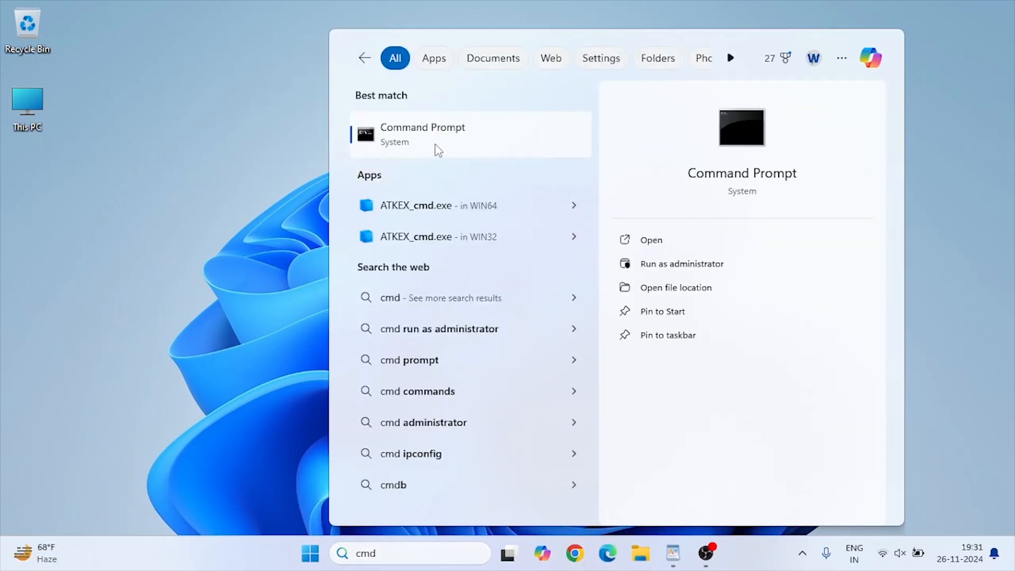
{"action": "left_click", "coordinate": [681, 263]}
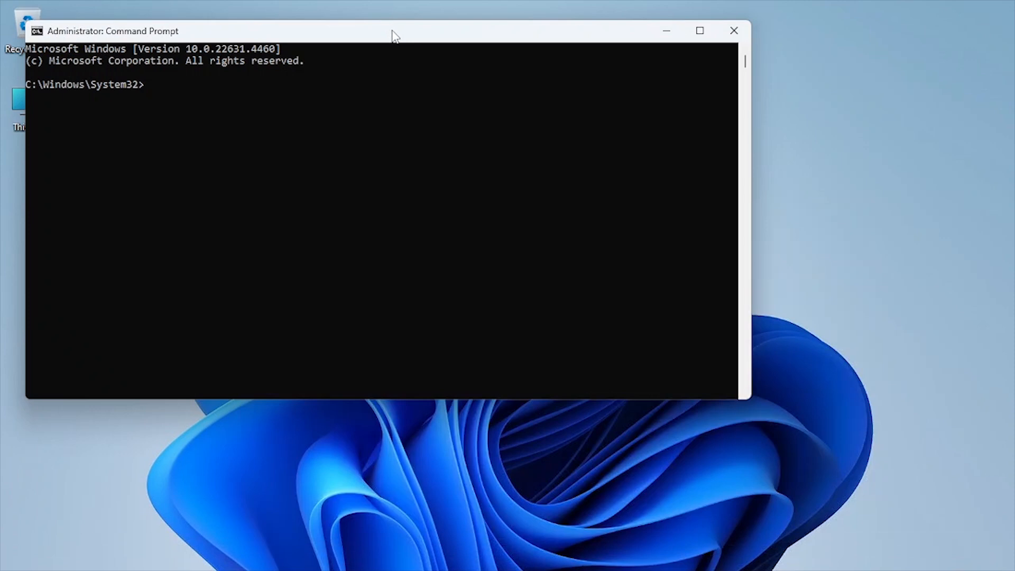
- Run 'net stop bthserv' then 'net start bthserv' to restart Bluetooth Support Service, then close
{"action": "type", "text": "net sto"}
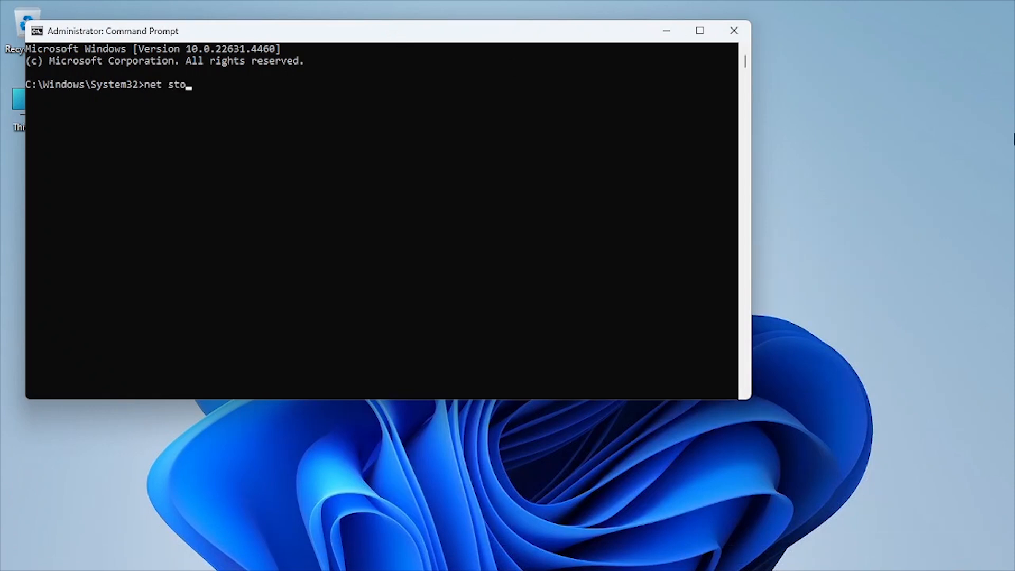
{"action": "type", "text": "p bths"}
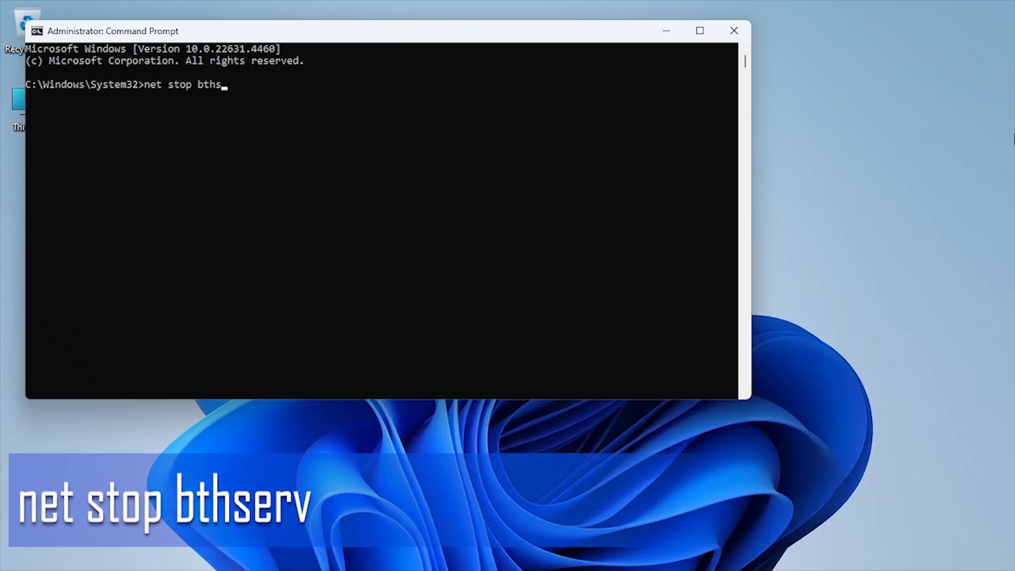
{"action": "type", "text": "erv"}
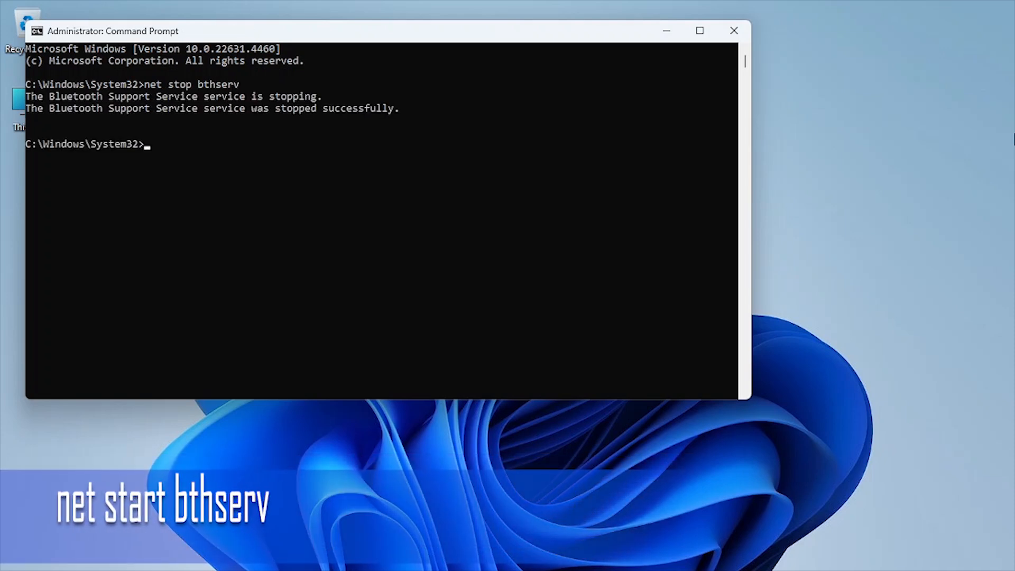
{"action": "type", "text": "net"}
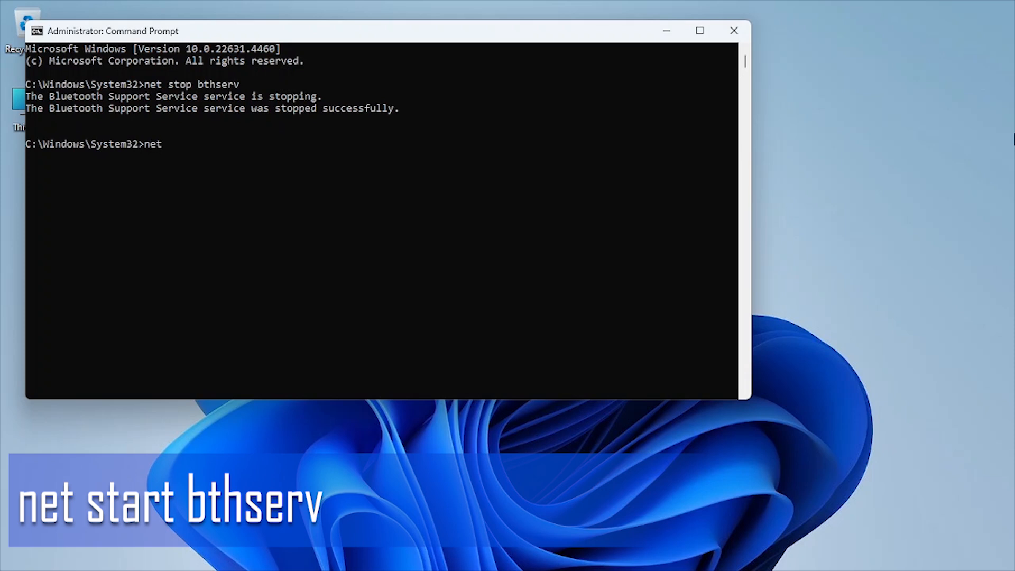
{"action": "type", "text": "start b"}
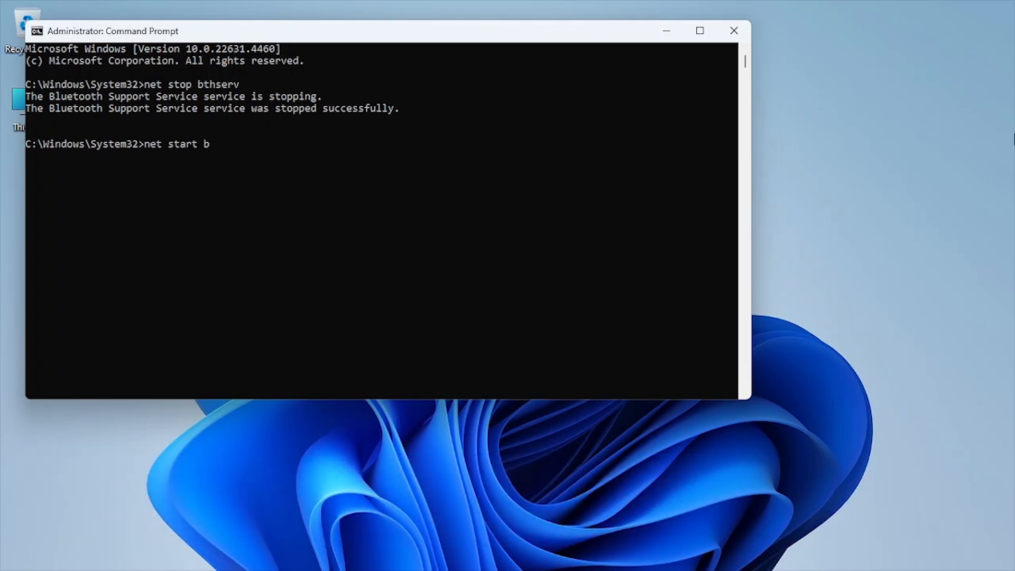
{"action": "type", "text": "thserv"}
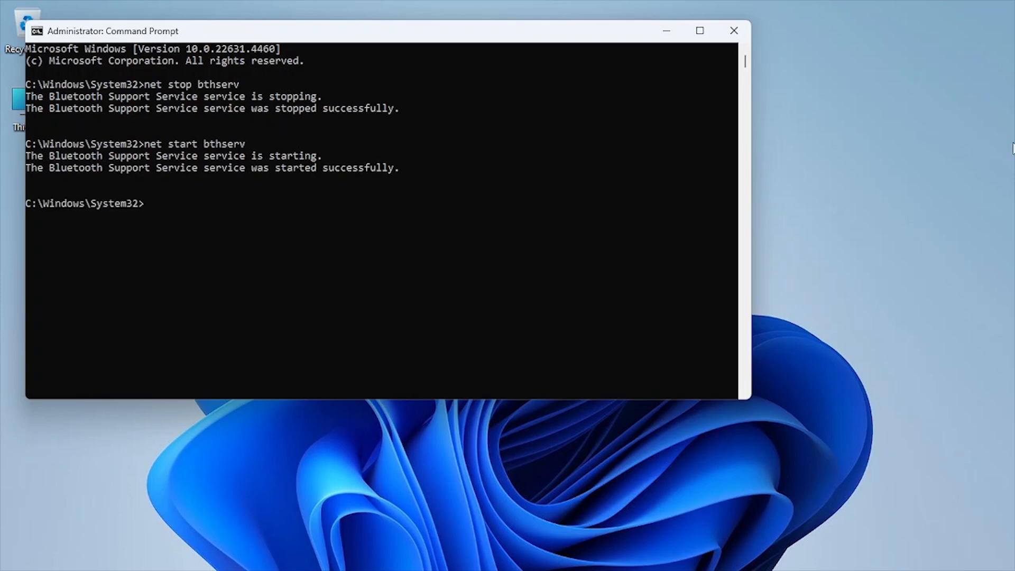
{"action": "left_click", "coordinate": [734, 31]}
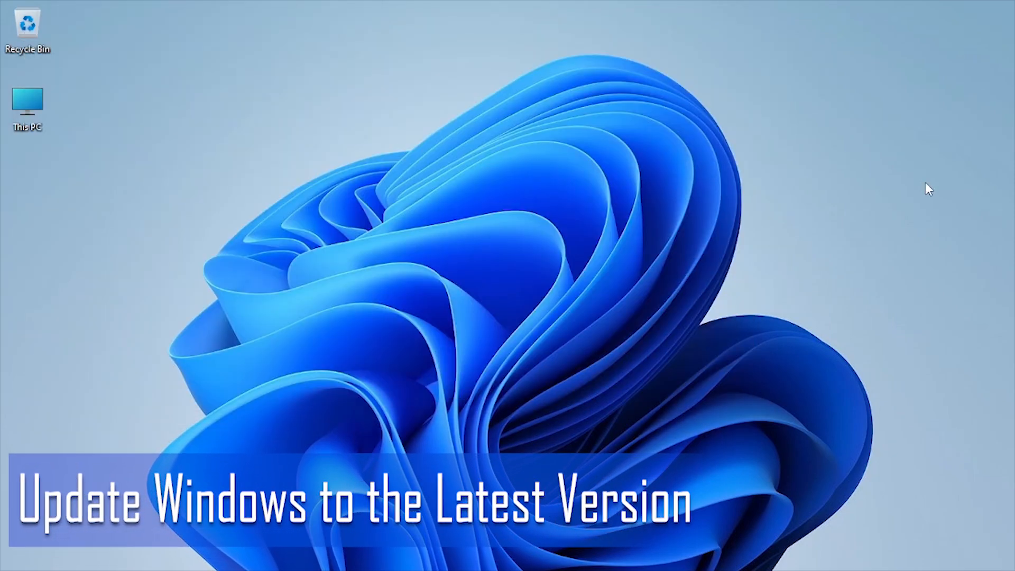
- In Settings > Windows Update, download and install the 2024-11 Cumulative Update Preview (KB5046732)
{"action": "right_click", "coordinate": [310, 553]}
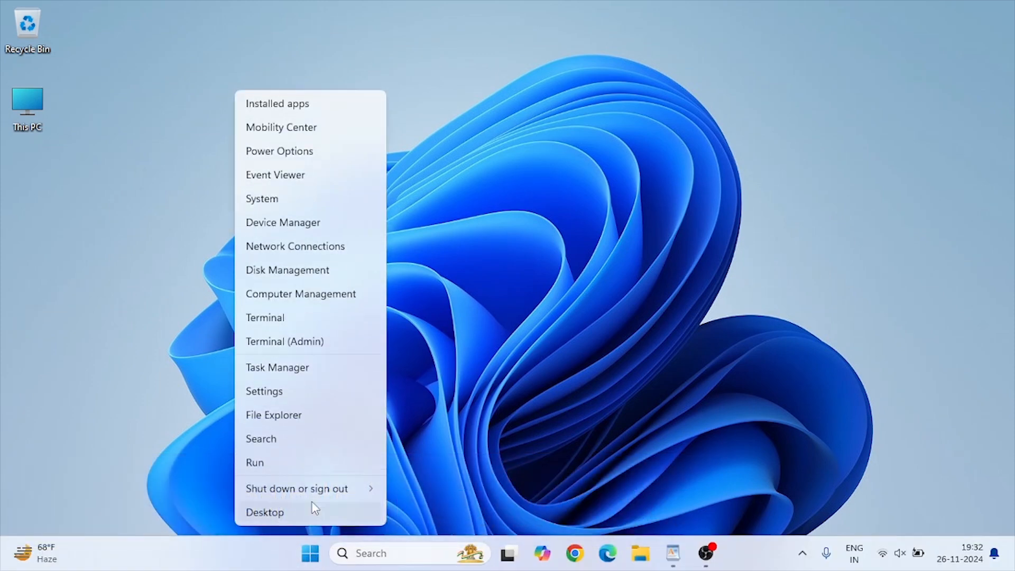
{"action": "left_click", "coordinate": [264, 511]}
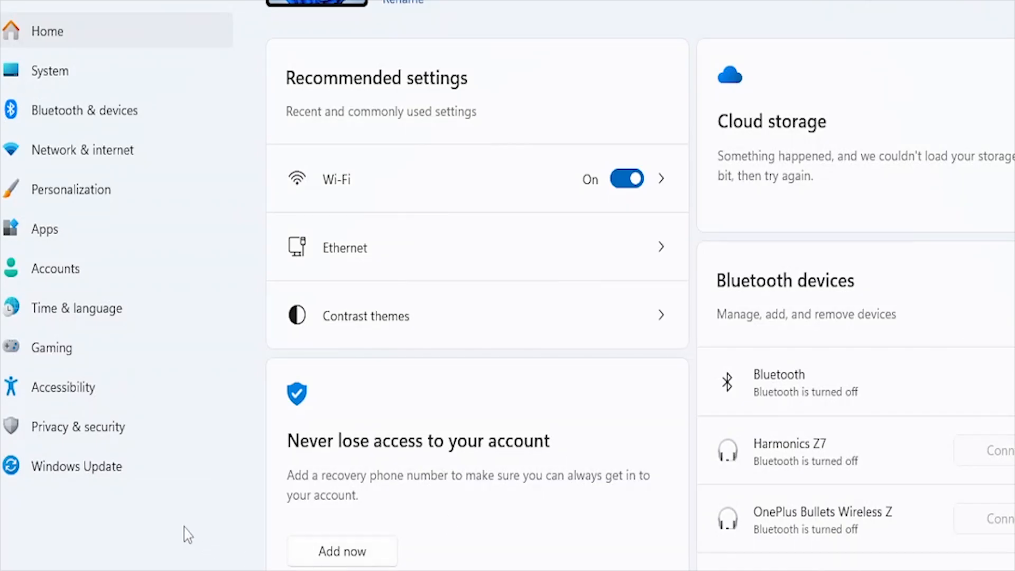
{"action": "left_click", "coordinate": [77, 467]}
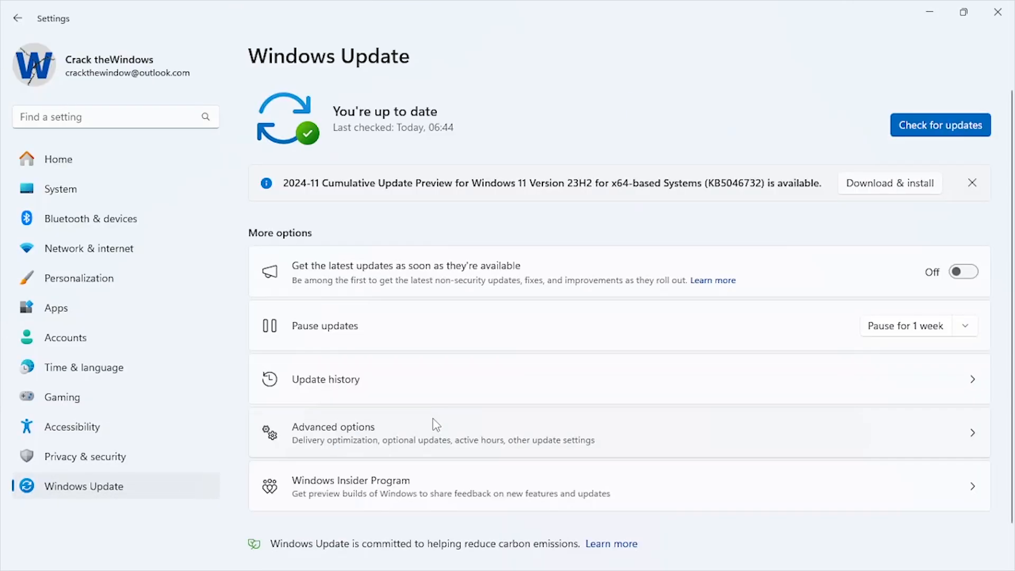
{"action": "mouse_move", "coordinate": [866, 171]}
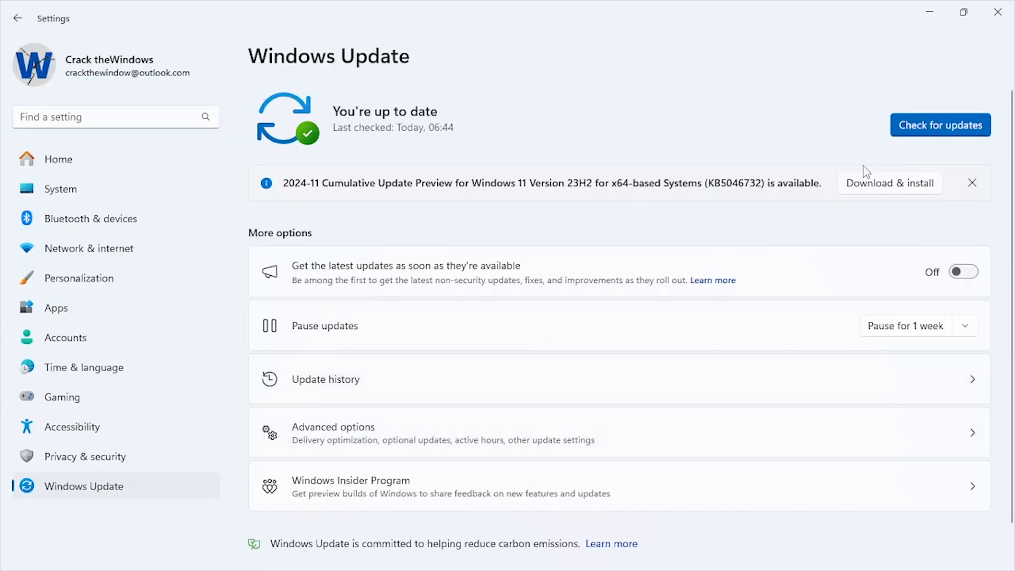
{"action": "mouse_move", "coordinate": [614, 204]}
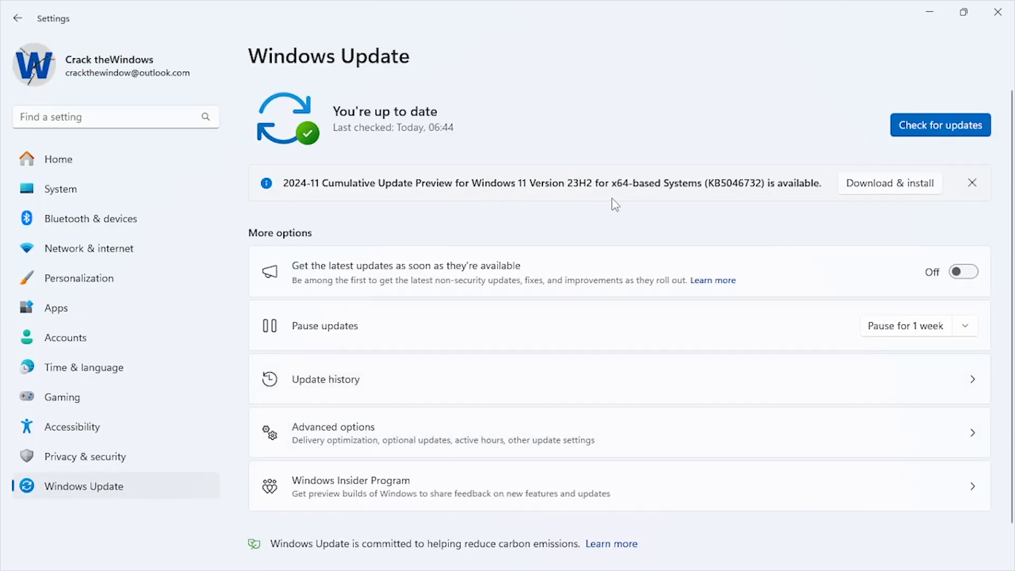
{"action": "left_click", "coordinate": [888, 183]}
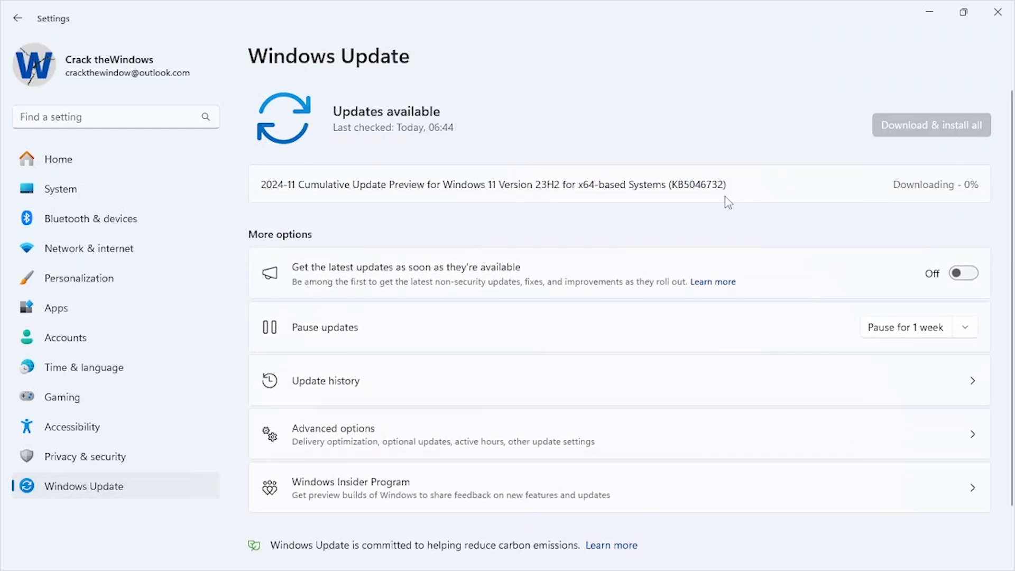
{"action": "mouse_move", "coordinate": [692, 279]}
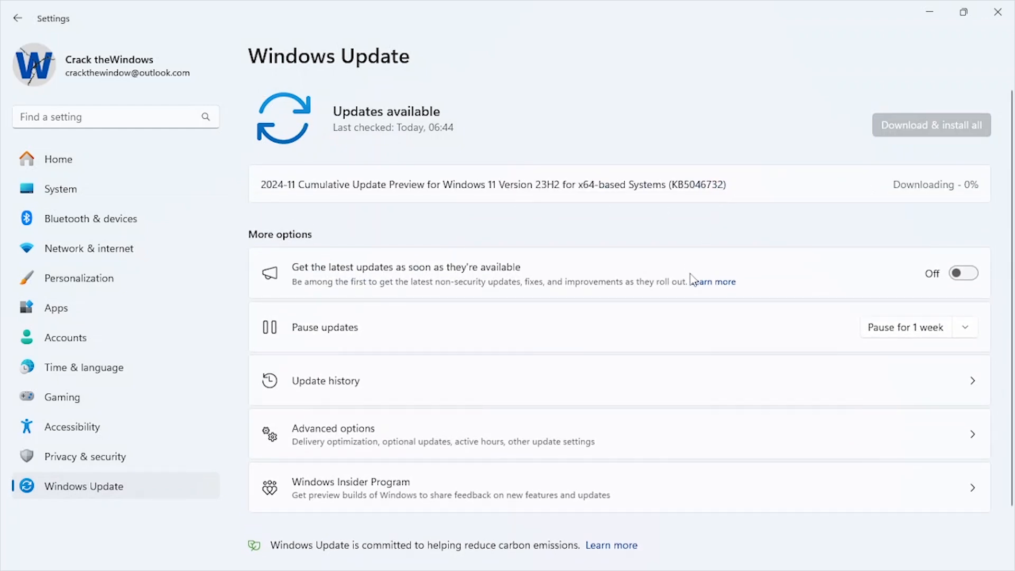
{"action": "mouse_move", "coordinate": [697, 298]}
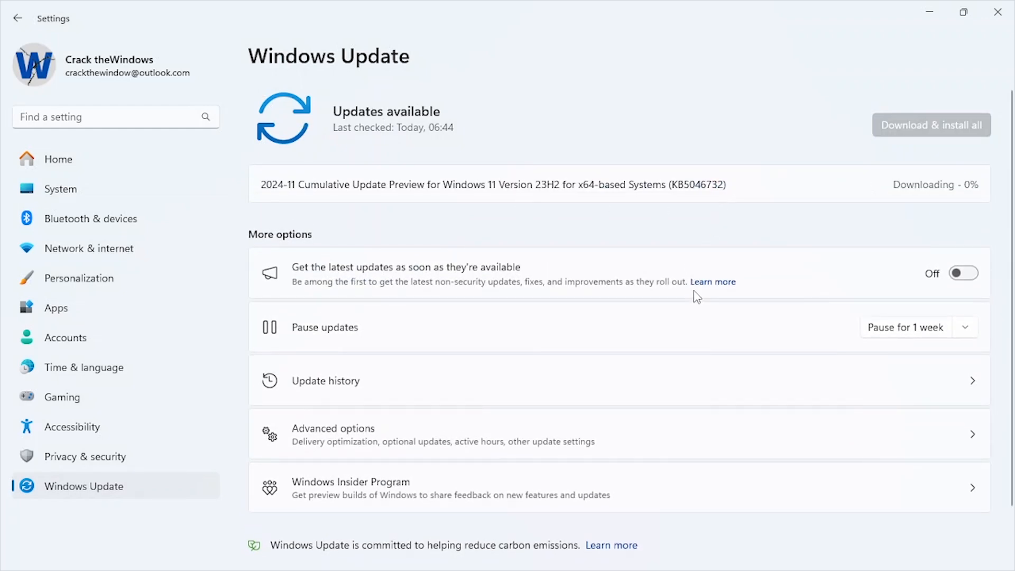